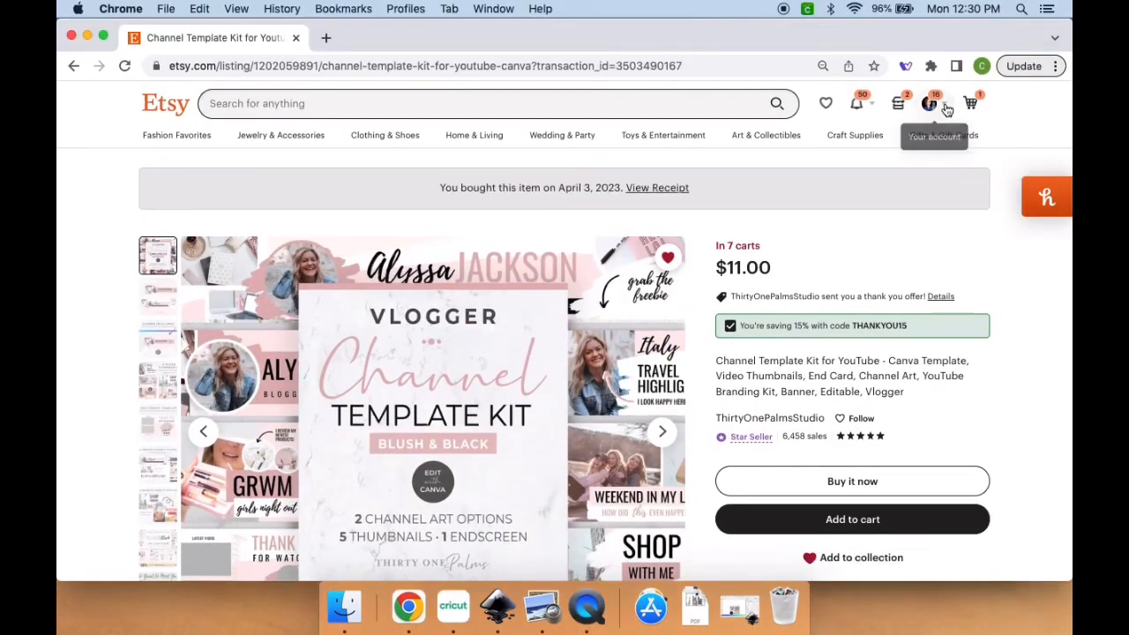
# - From Etsy Purchases, download the kit files and follow the channel art template link
pyautogui.click(930, 102)
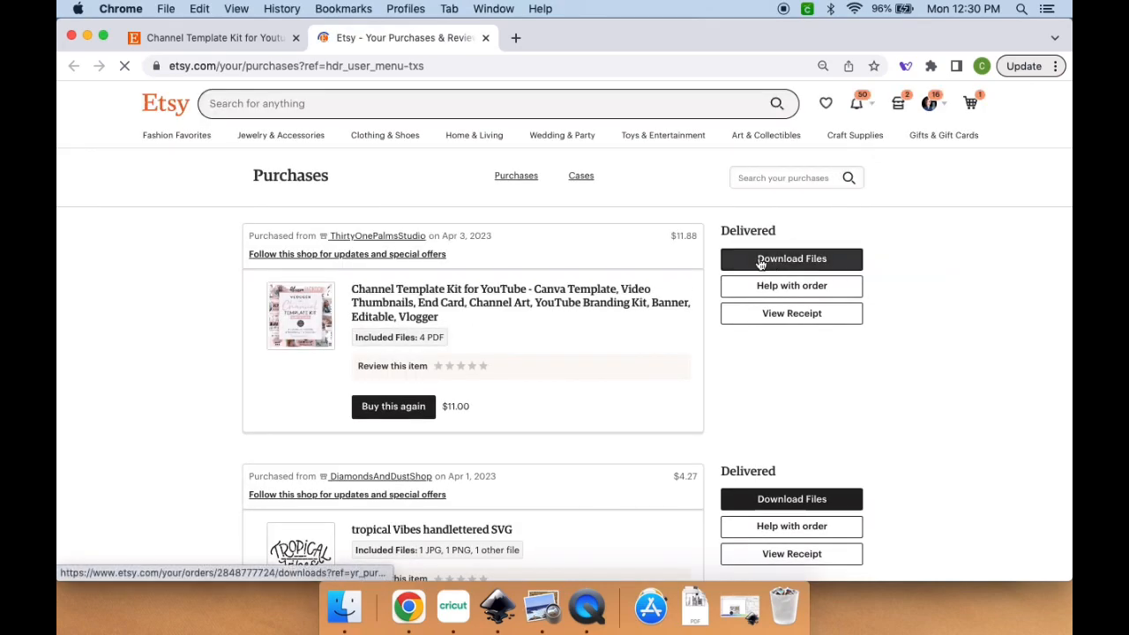
pyautogui.click(790, 258)
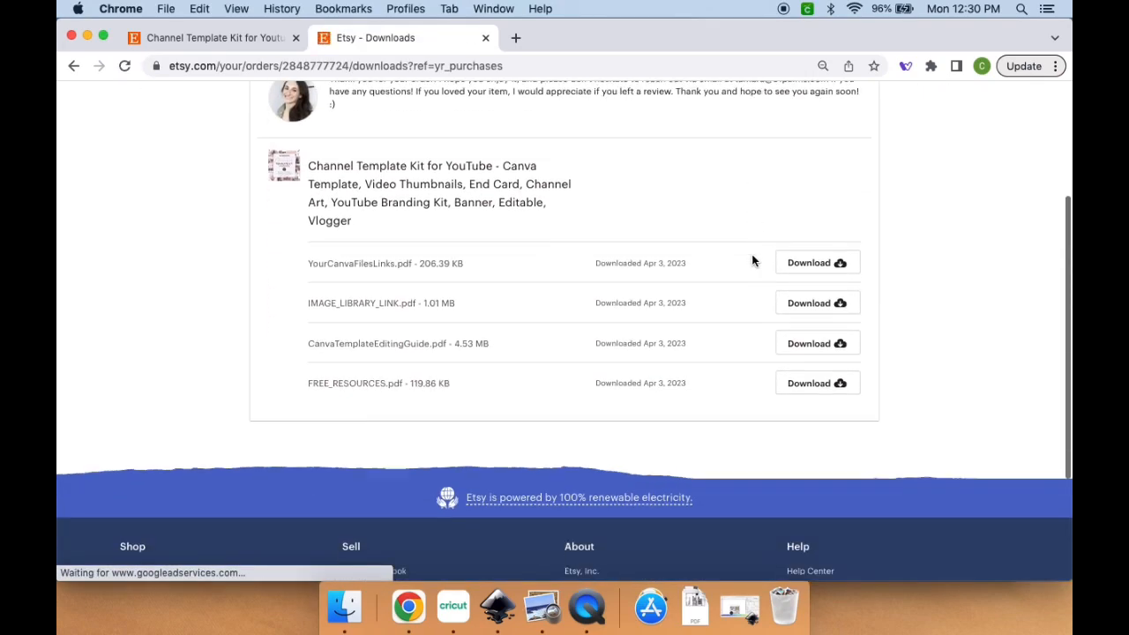
pyautogui.moveTo(344, 607)
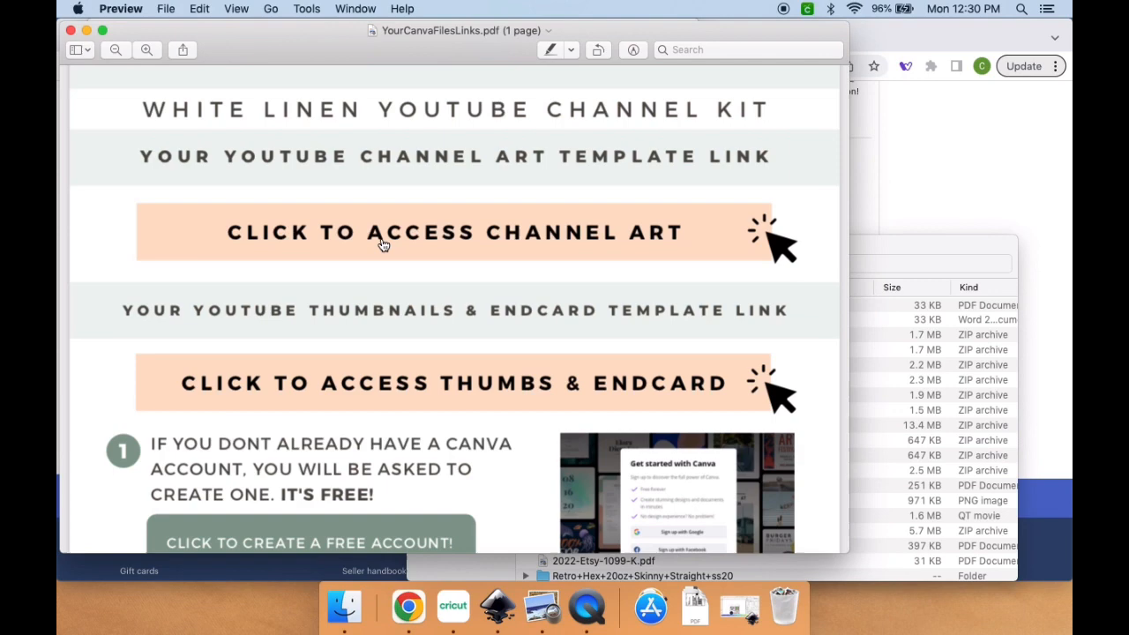
pyautogui.click(455, 232)
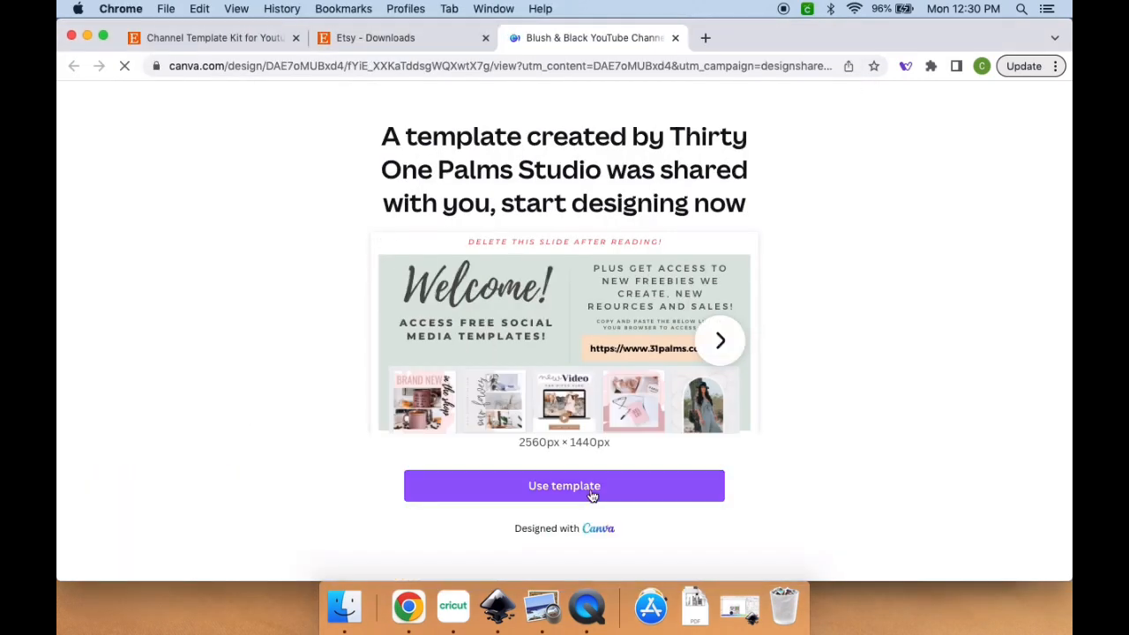
# - Copy the shared template, select page 3's pink brush background and show the uploaded images
pyautogui.click(564, 487)
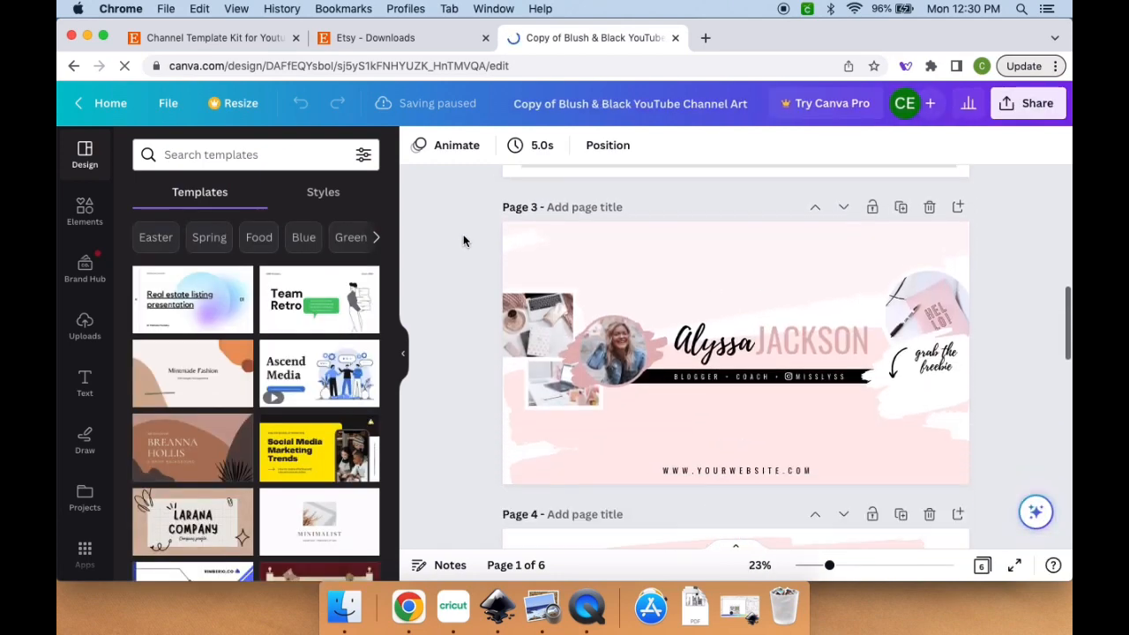
pyautogui.scroll(-3)
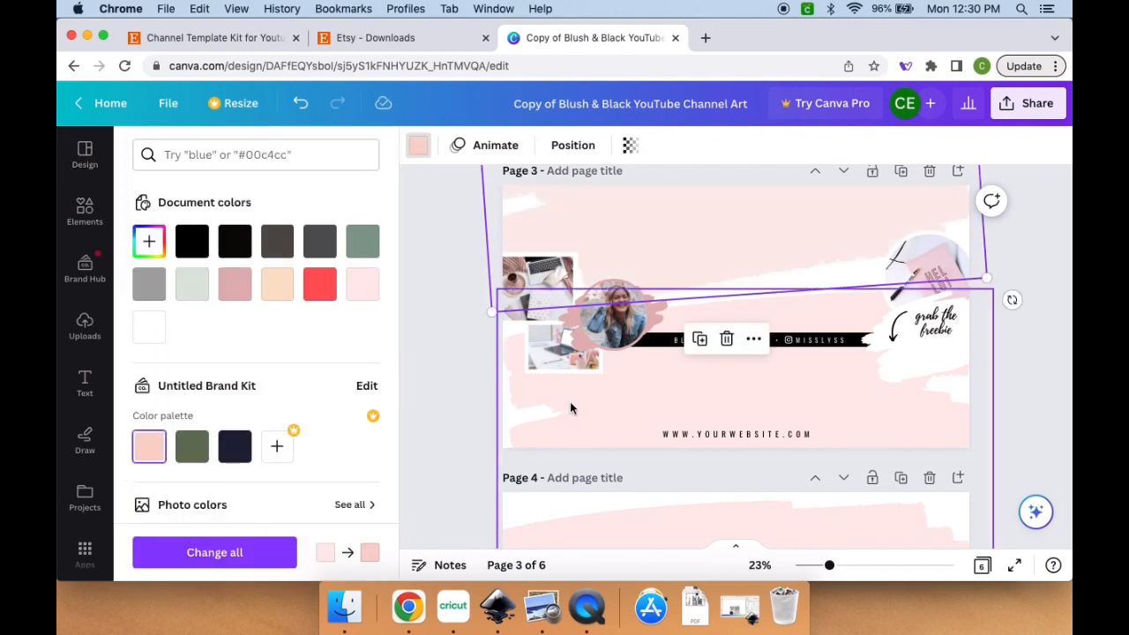
pyautogui.click(148, 446)
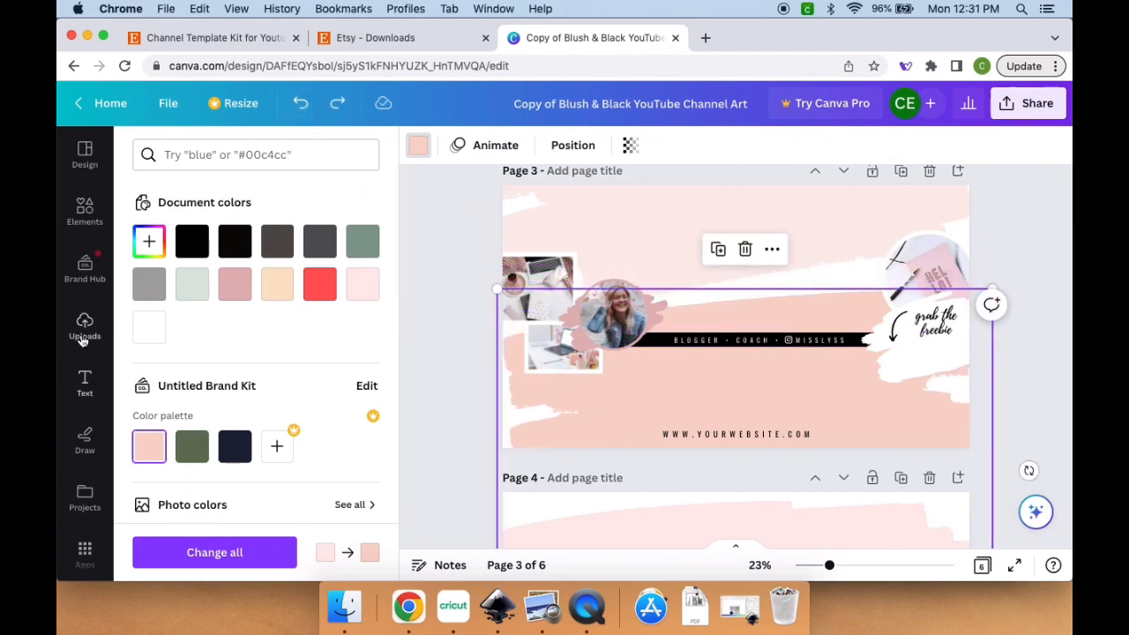
pyautogui.click(84, 327)
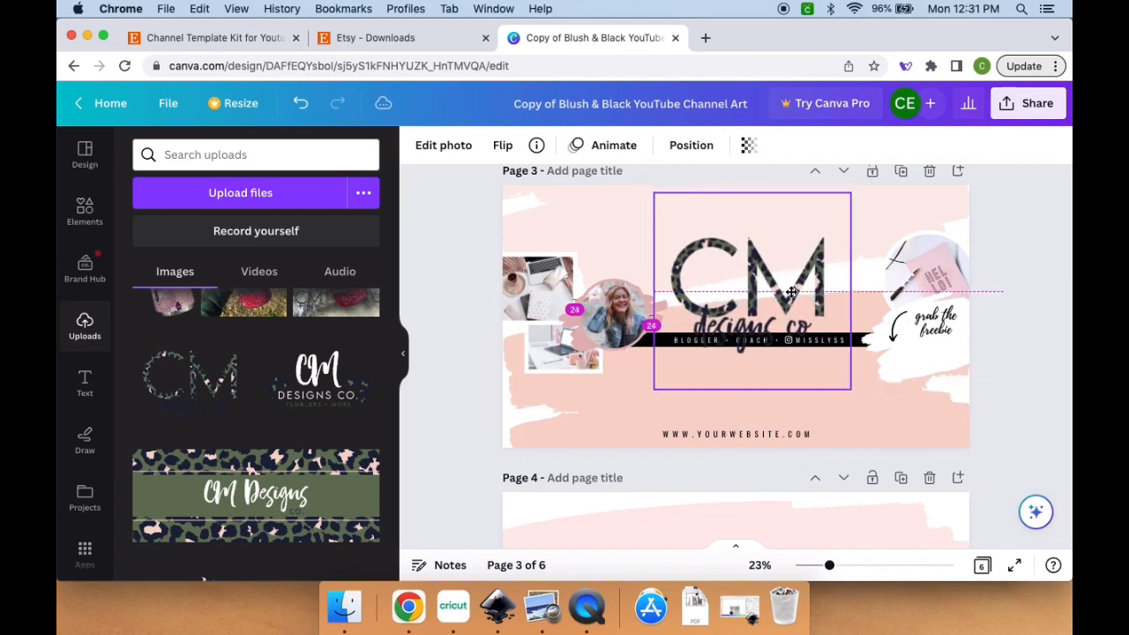
# - Retype the tagline as RHINESTONE TUMBLERS and move it below the black bar
pyautogui.click(750, 291)
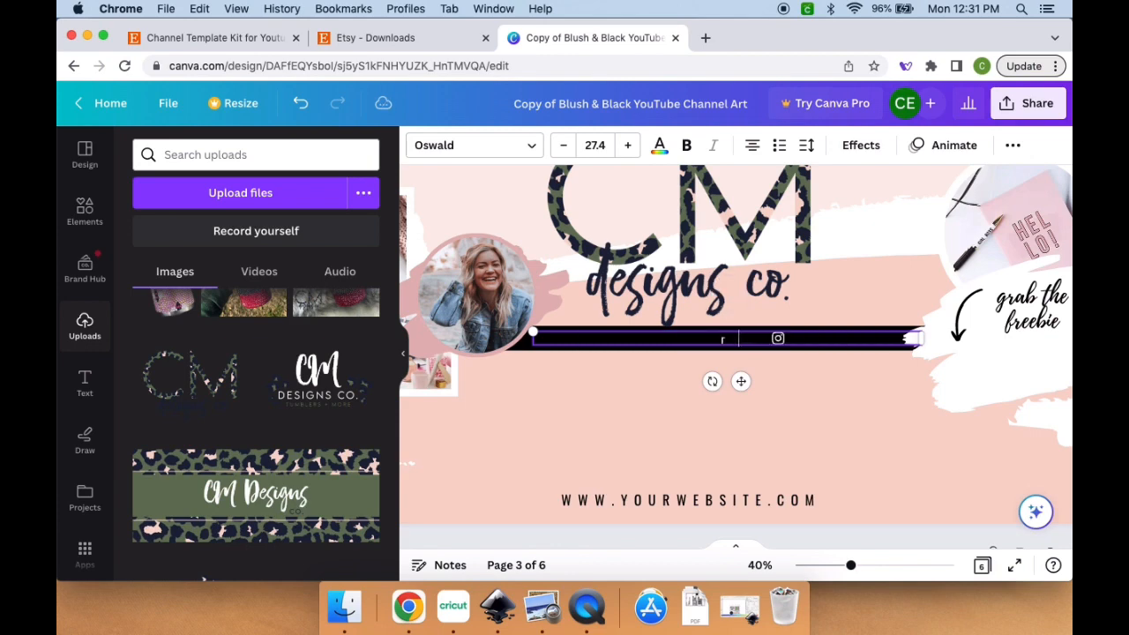
pyautogui.write('H')
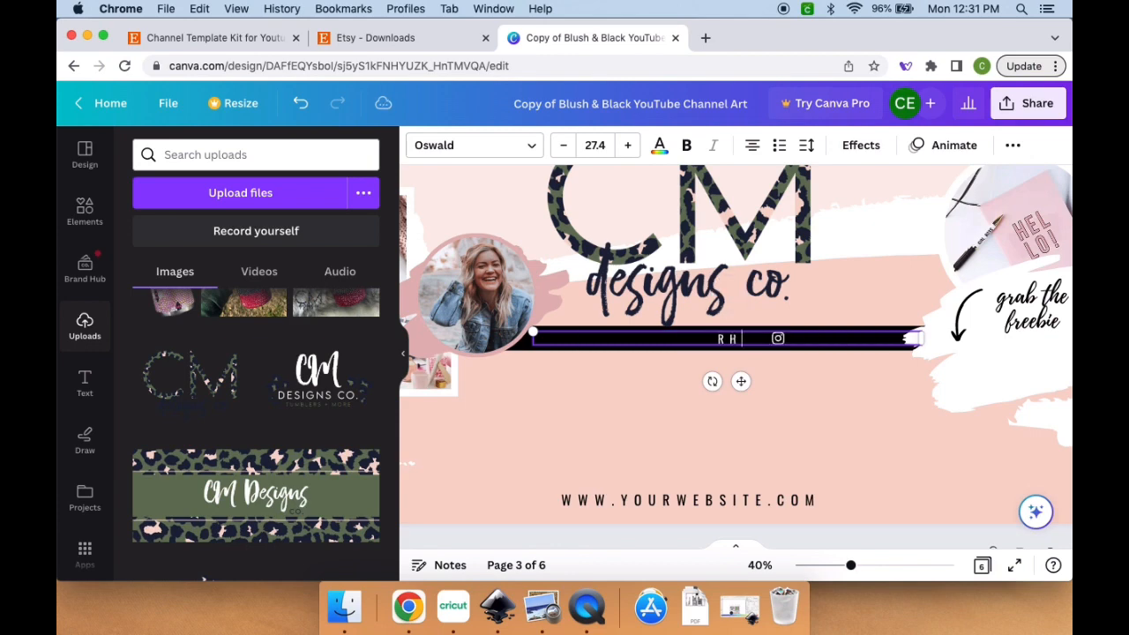
pyautogui.write('RHINESTONE TUMBLERS')
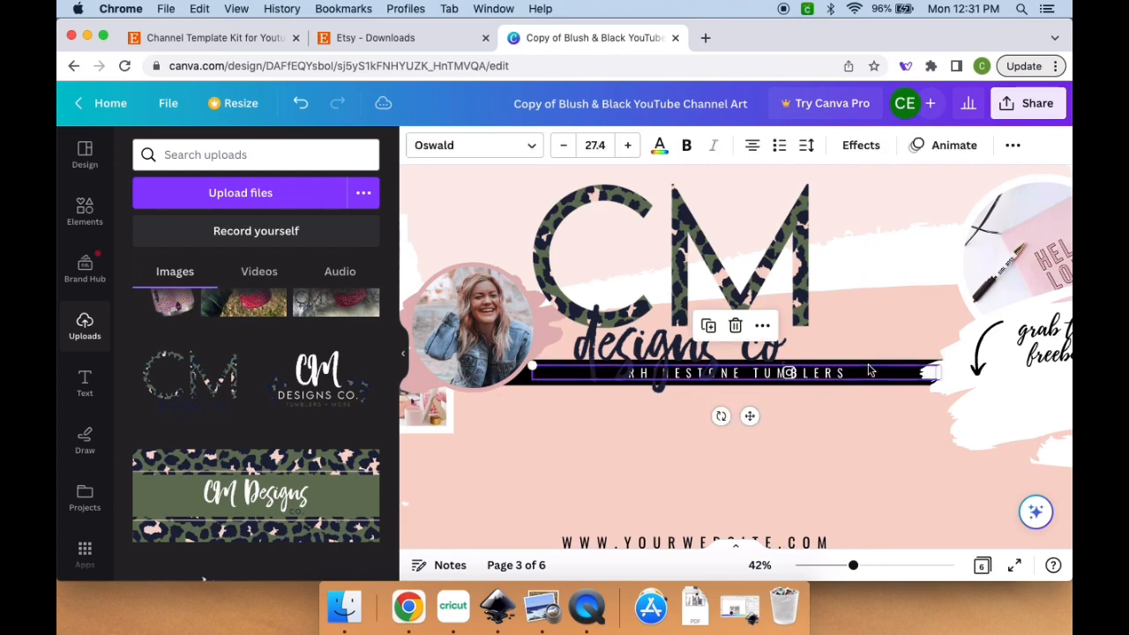
pyautogui.moveTo(697, 370); pyautogui.dragTo(697, 408)
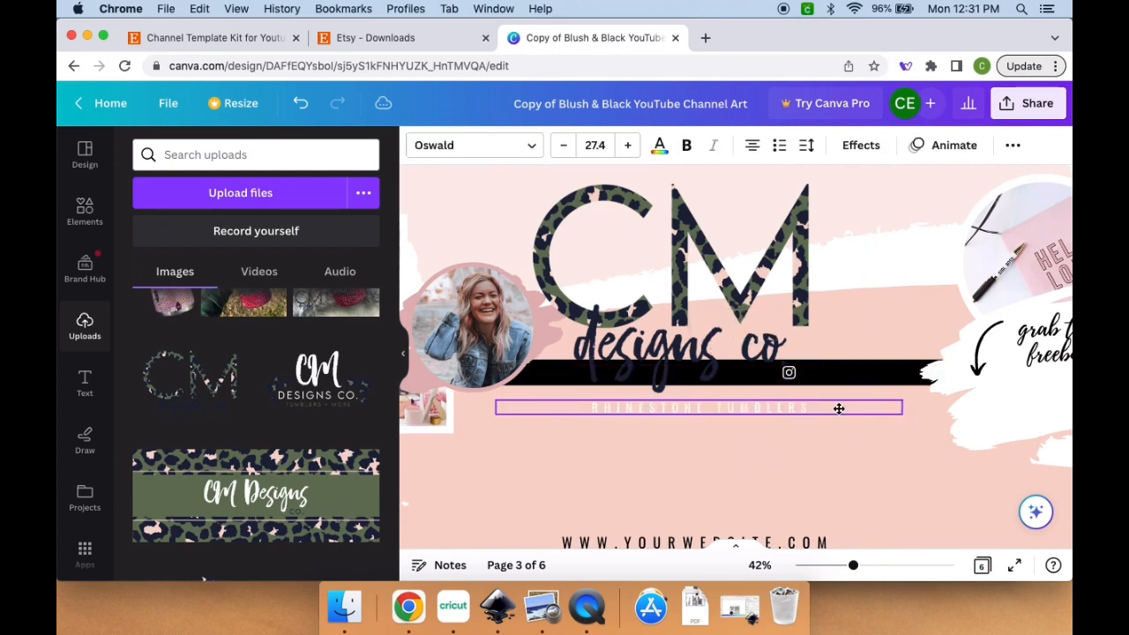
pyautogui.click(660, 145)
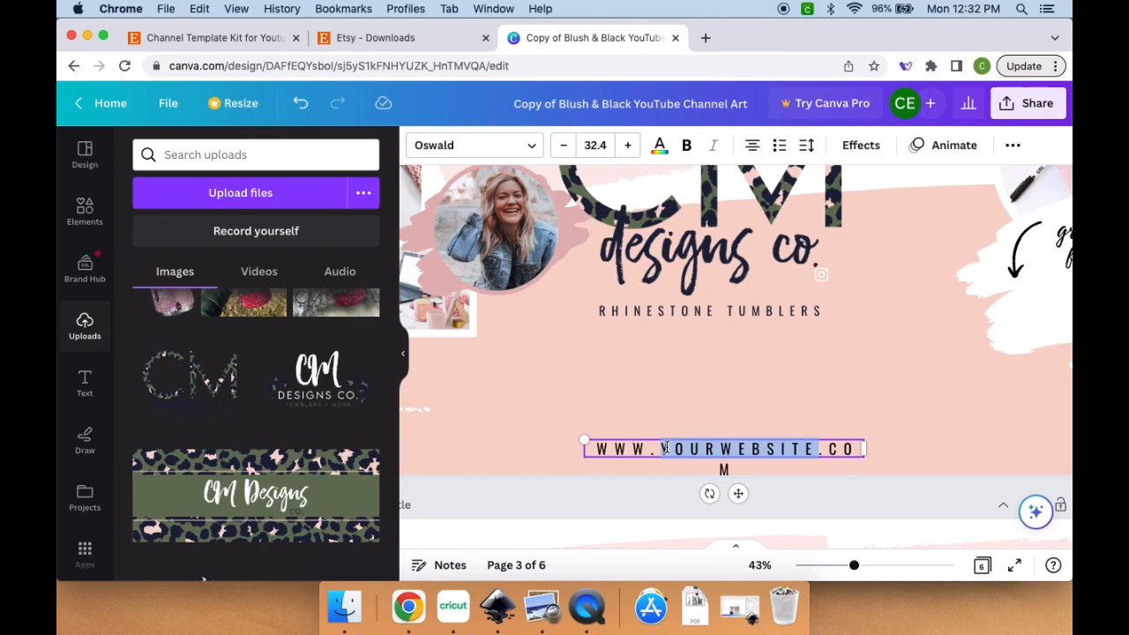
pyautogui.write('CMDESIGNSCO.COM')
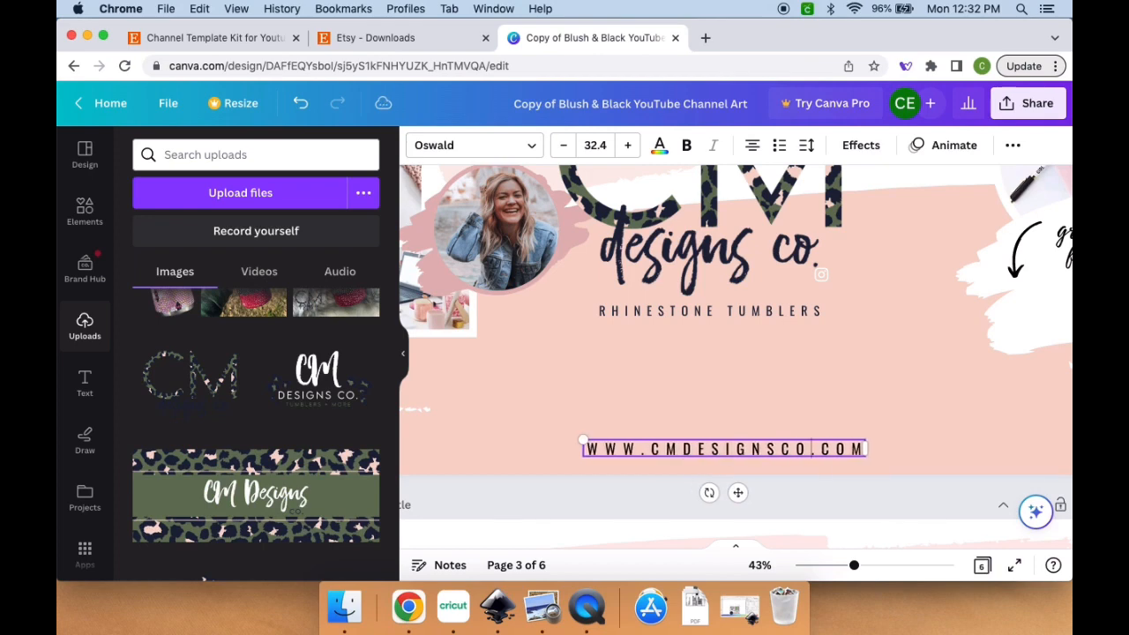
pyautogui.write('DI')
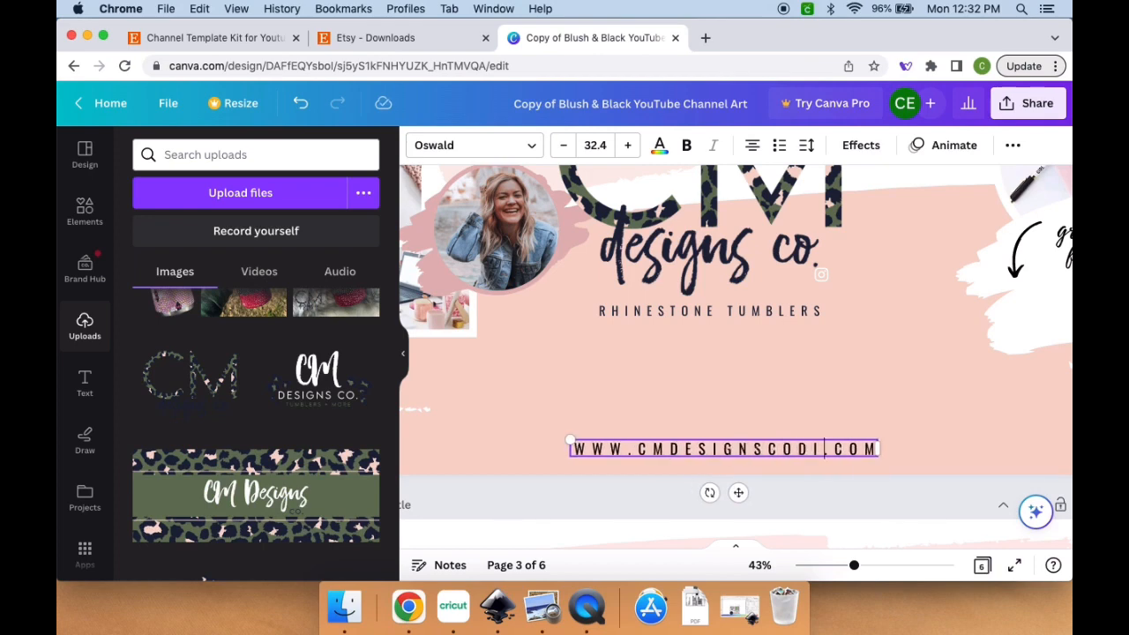
pyautogui.write('GITALS.ETSY')
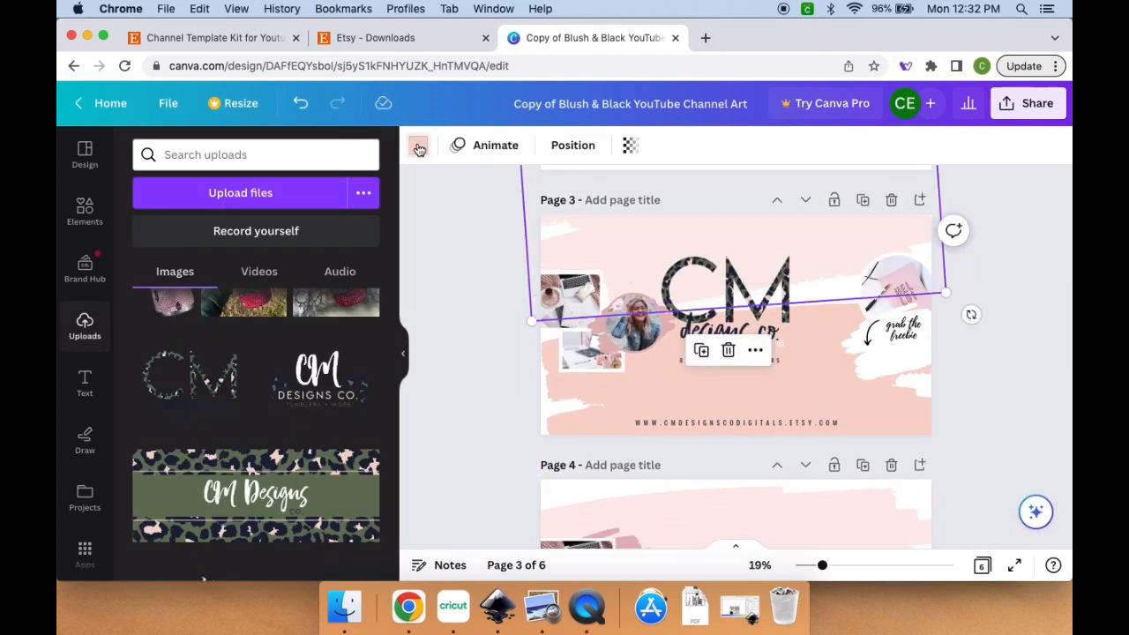
# - Recolour and reshape the left photo frame with a dark green border
pyautogui.click(418, 144)
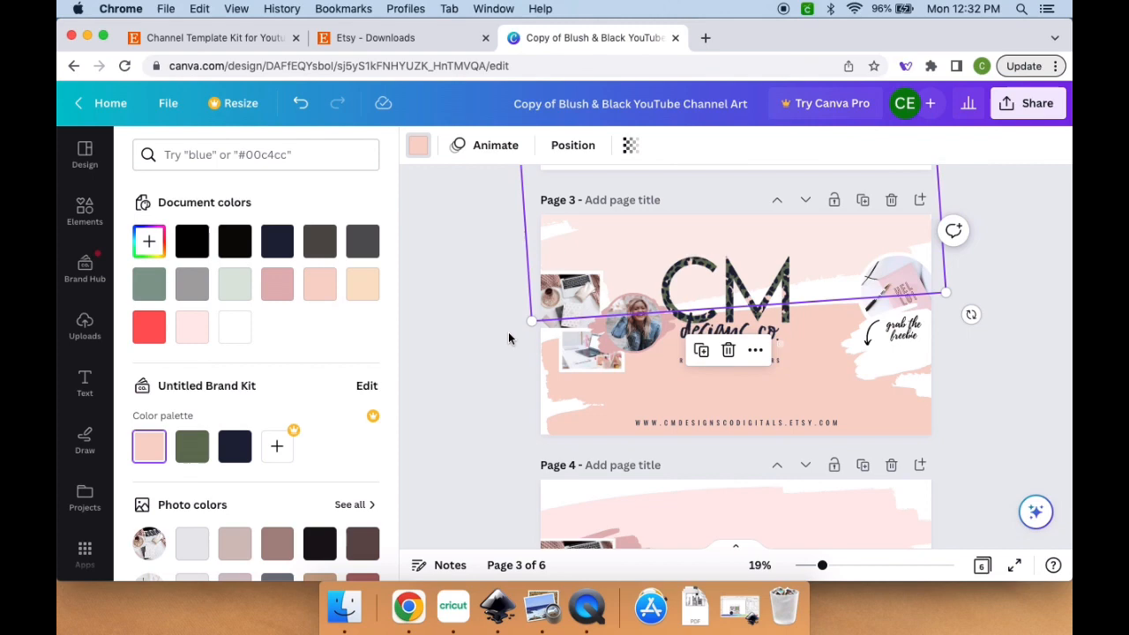
pyautogui.click(633, 321)
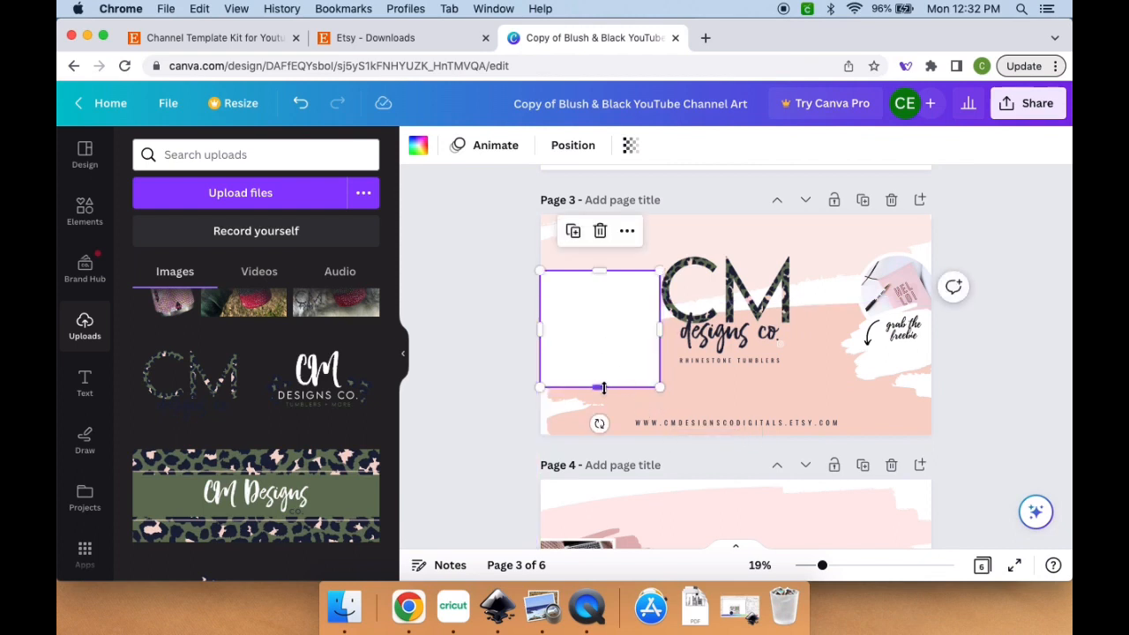
pyautogui.moveTo(600, 386); pyautogui.dragTo(600, 409)
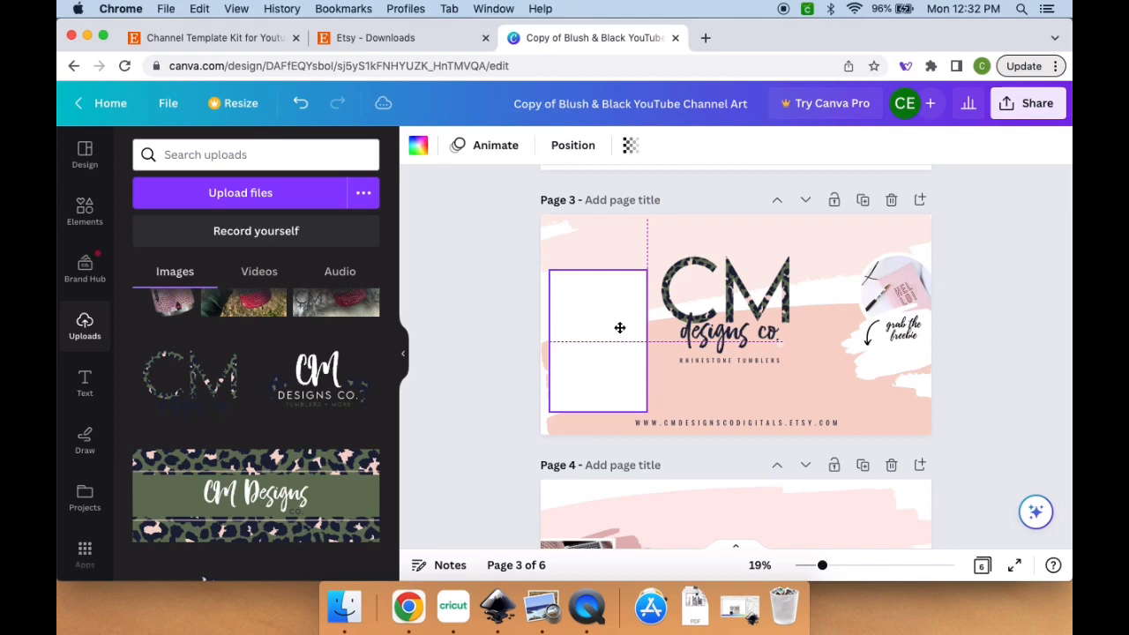
pyautogui.click(596, 339)
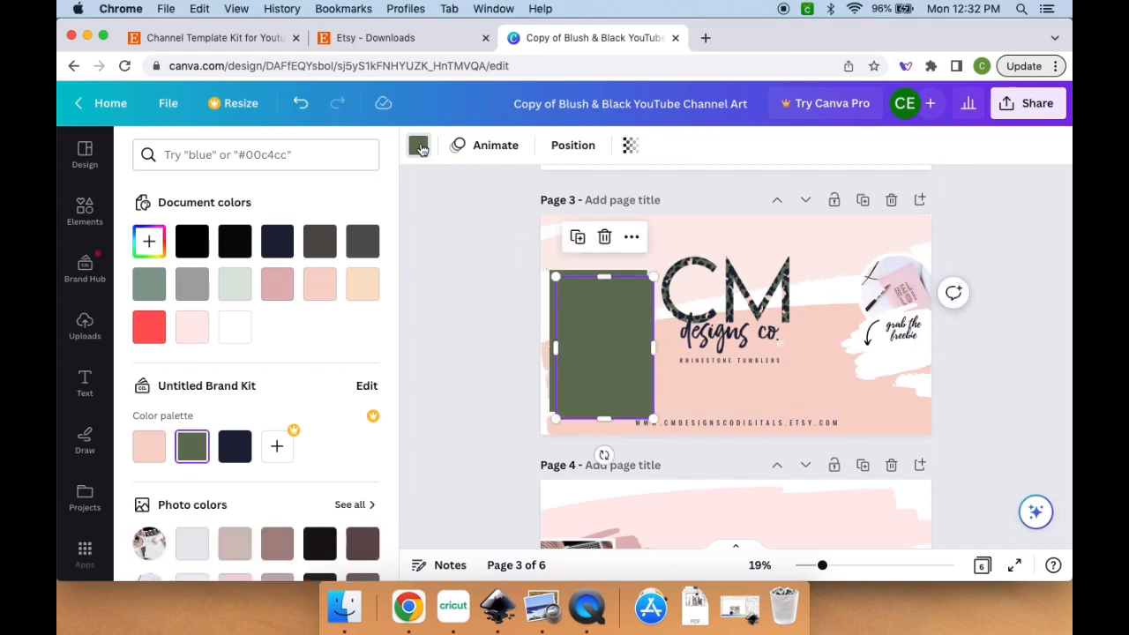
# - Turn the frame's inner shape white and deselect the finished green-framed box
pyautogui.click(84, 326)
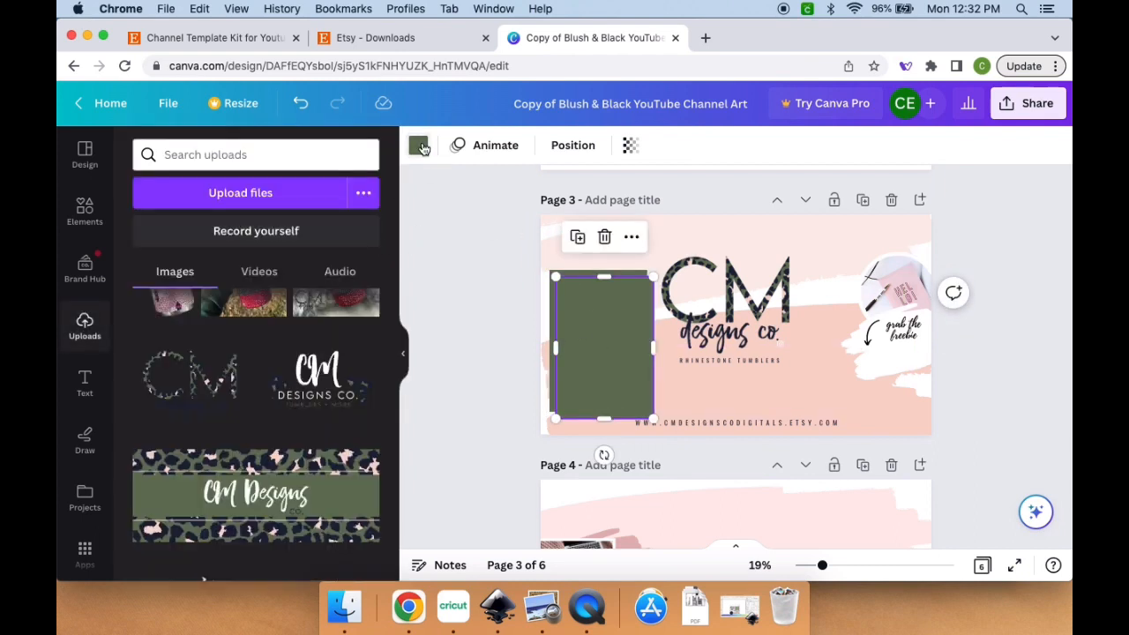
pyautogui.click(418, 145)
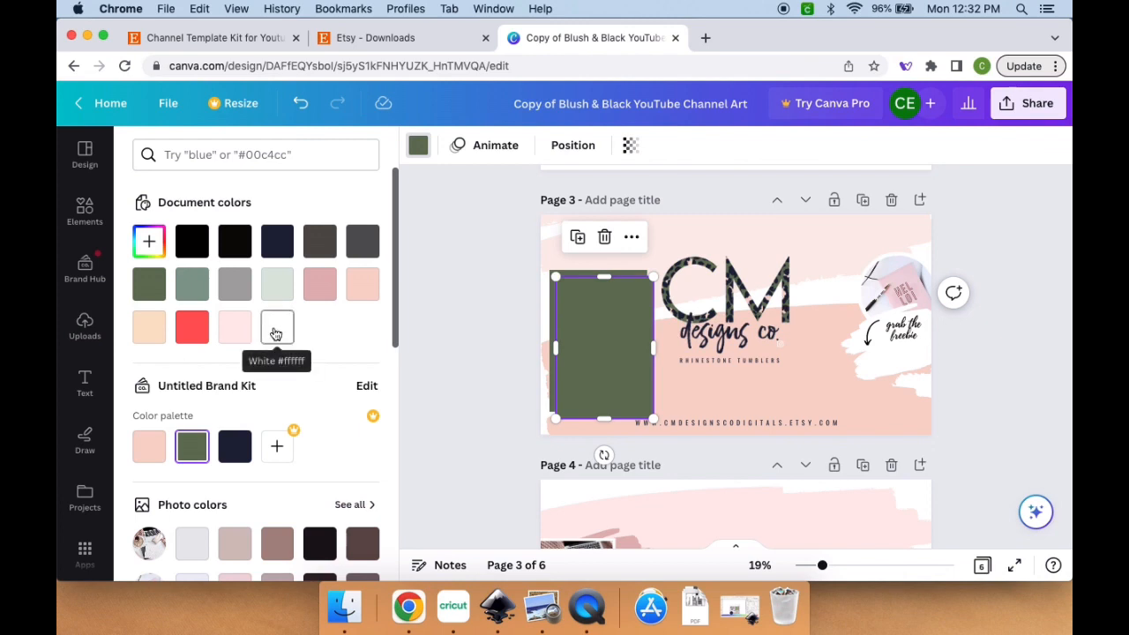
pyautogui.click(277, 327)
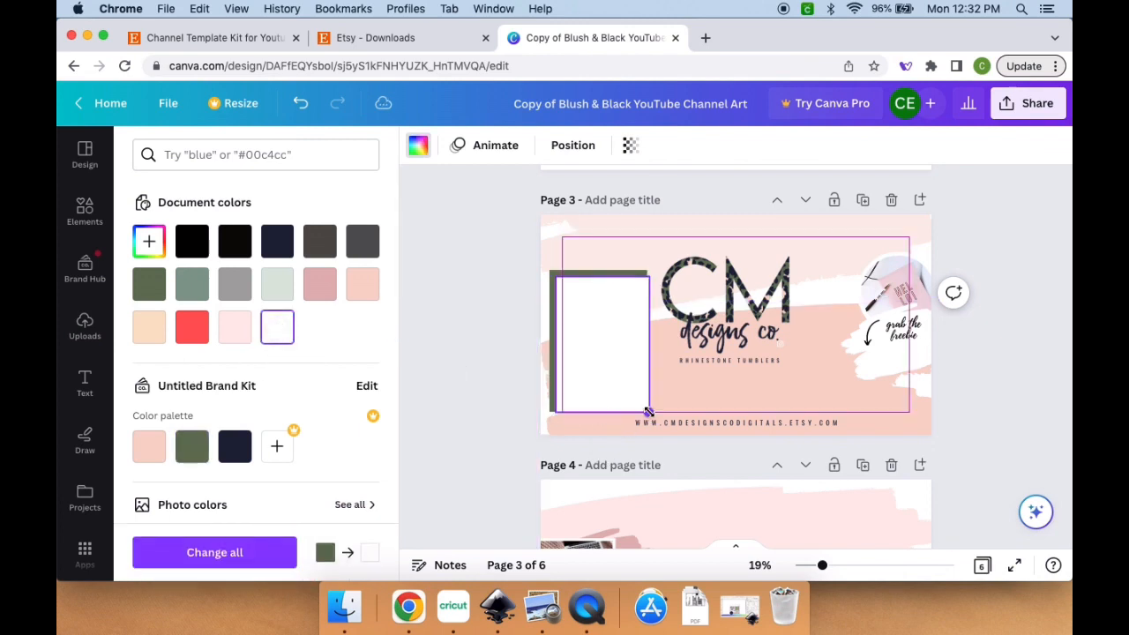
pyautogui.click(600, 344)
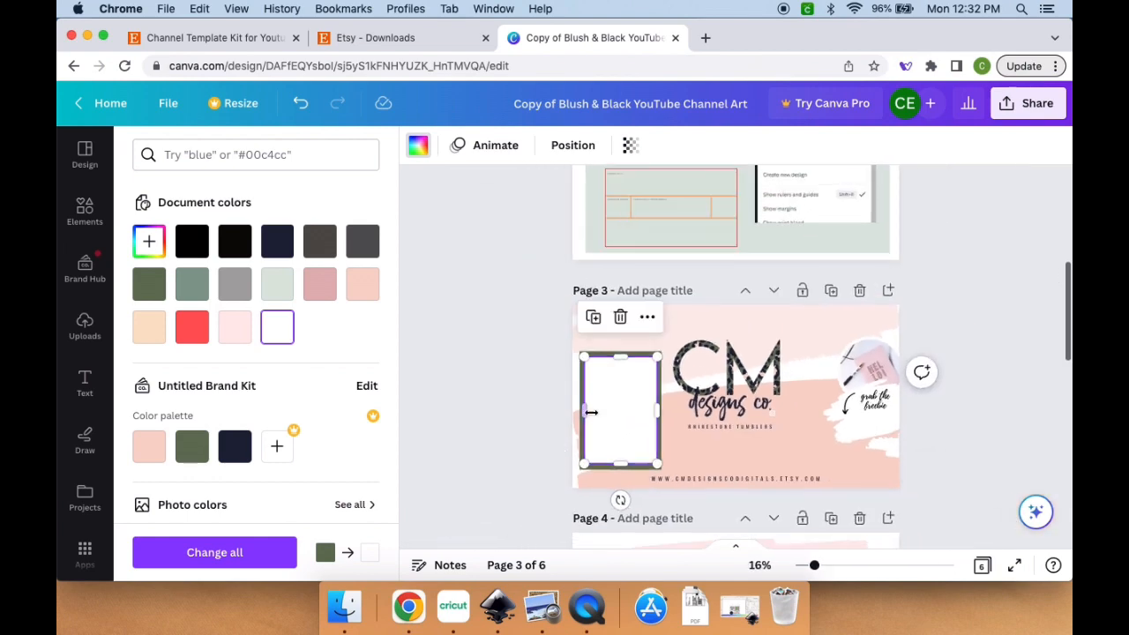
pyautogui.click(896, 300)
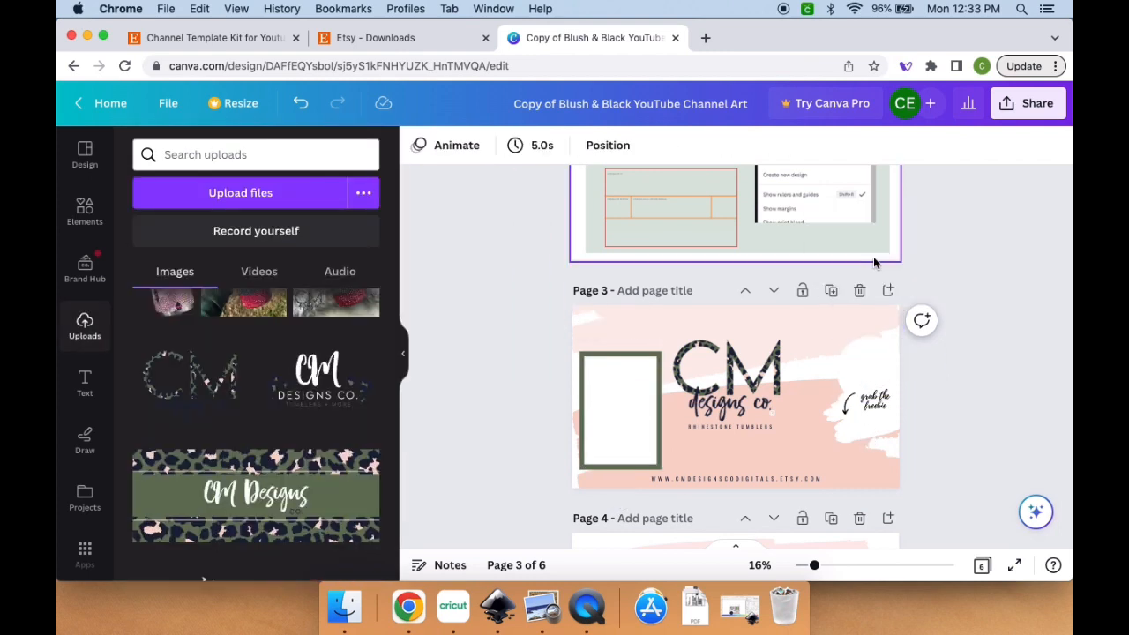
# - Duplicate the green frame and place the copy at the right edge of page 3
pyautogui.click(873, 402)
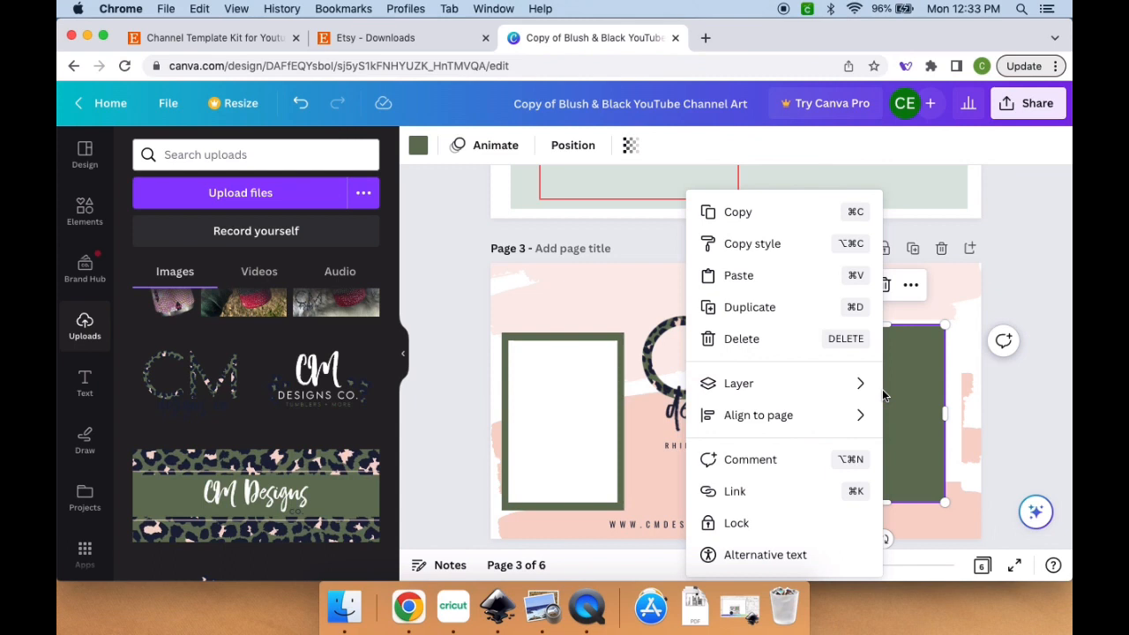
pyautogui.click(739, 383)
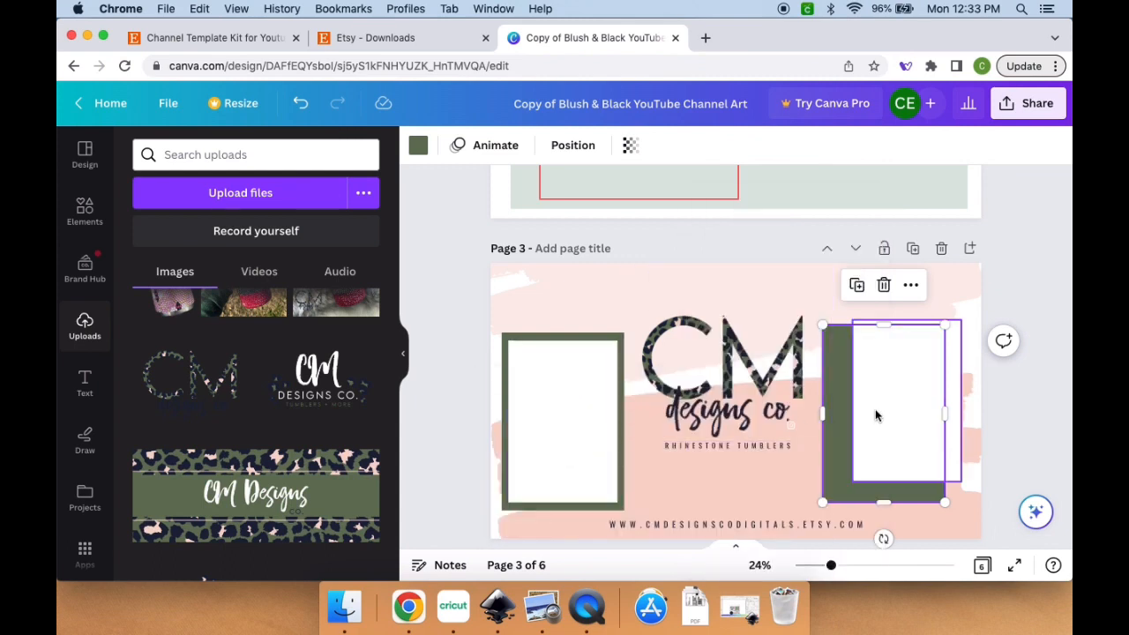
pyautogui.moveTo(882, 414); pyautogui.dragTo(909, 385)
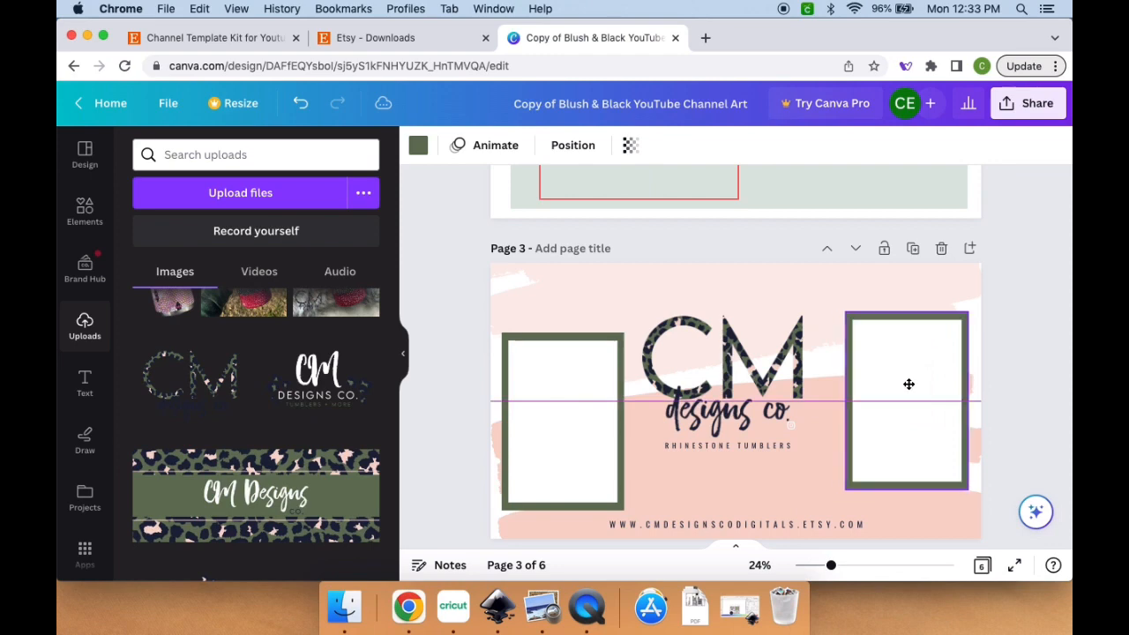
pyautogui.click(908, 397)
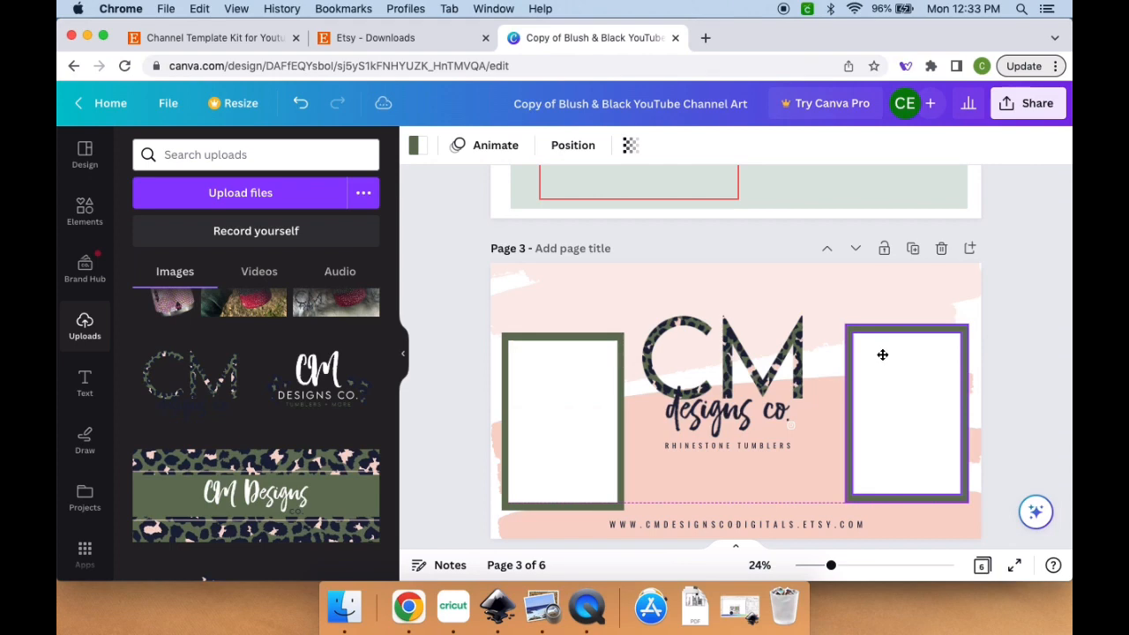
pyautogui.moveTo(882, 353)
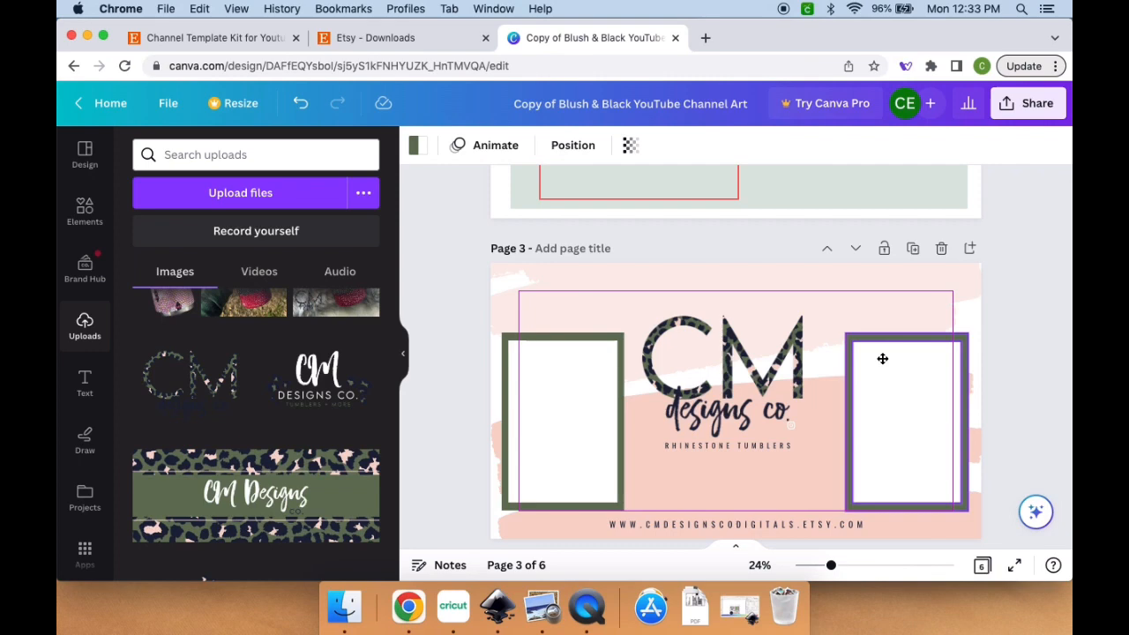
# - Centre the CM logo group between the two frames using the guides
pyautogui.click(882, 360)
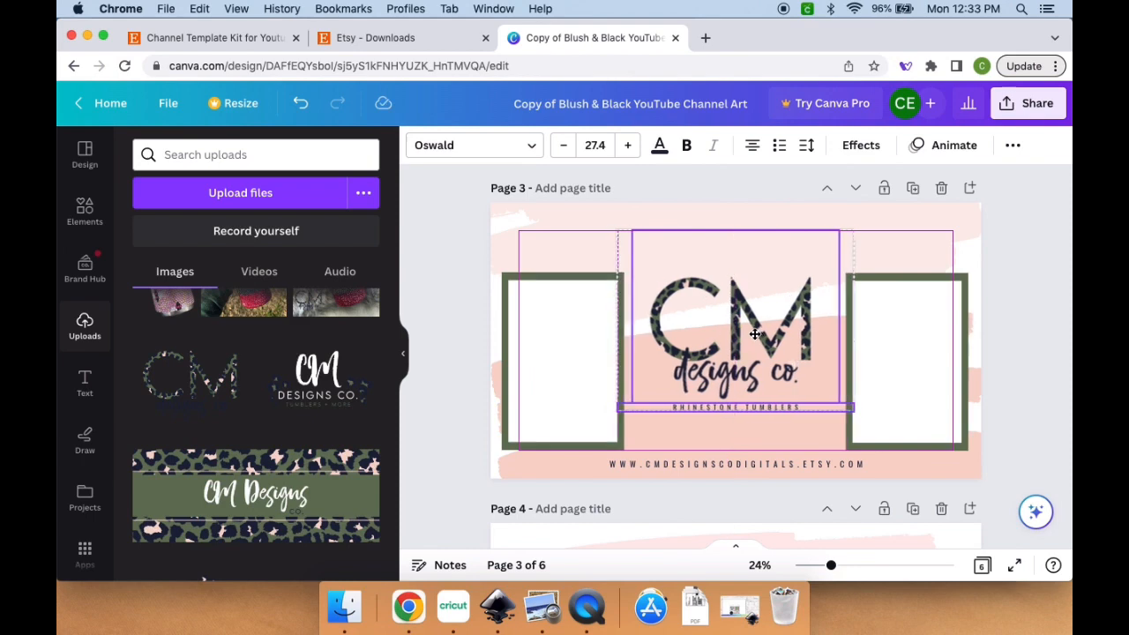
pyautogui.moveTo(755, 333); pyautogui.dragTo(733, 342)
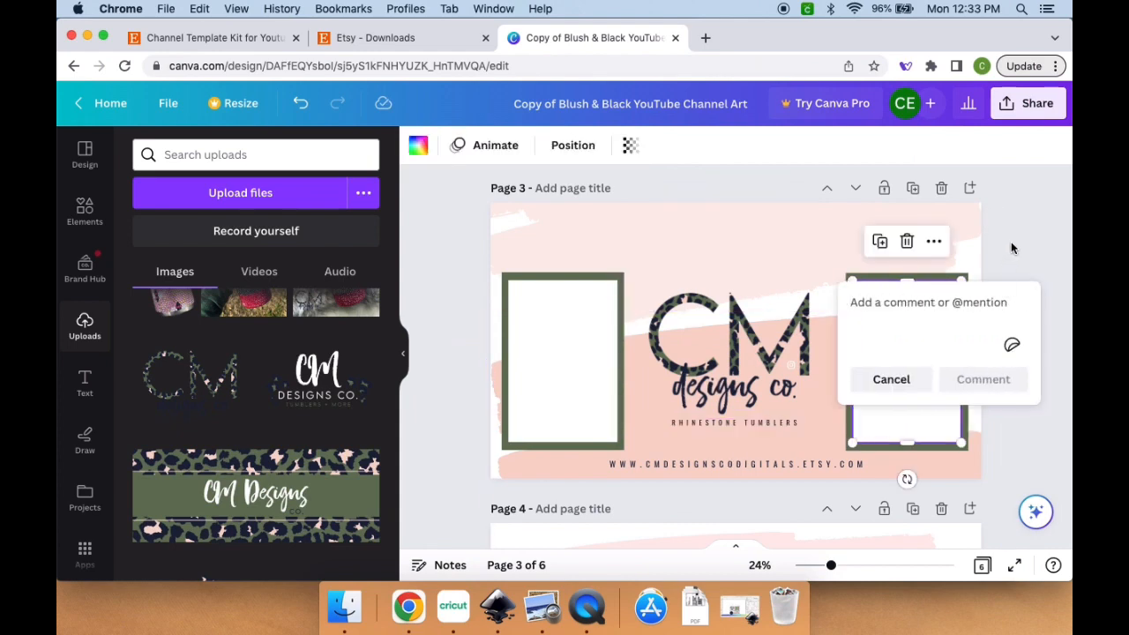
# - Dismiss the pop-ups and move a new text box into the right frame
pyautogui.click(84, 384)
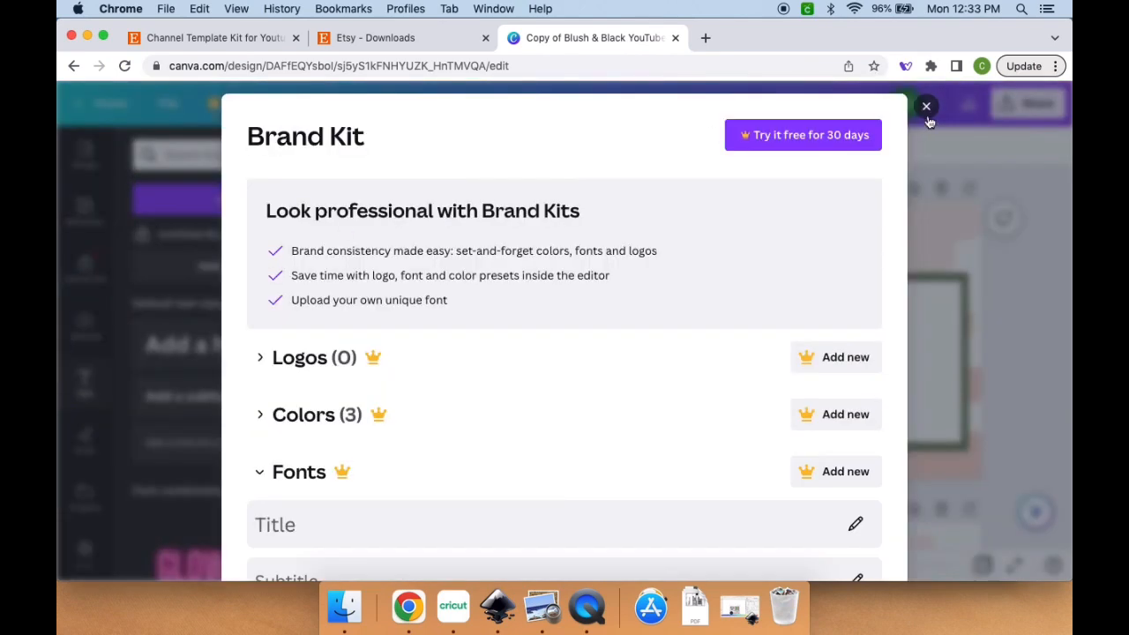
pyautogui.click(927, 106)
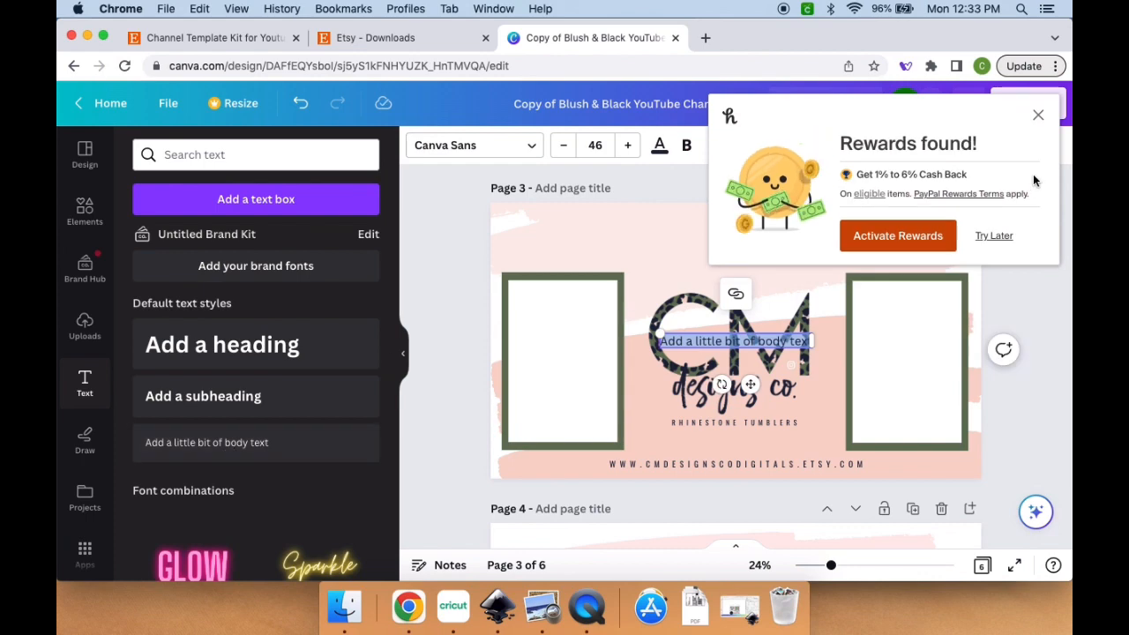
pyautogui.click(1037, 115)
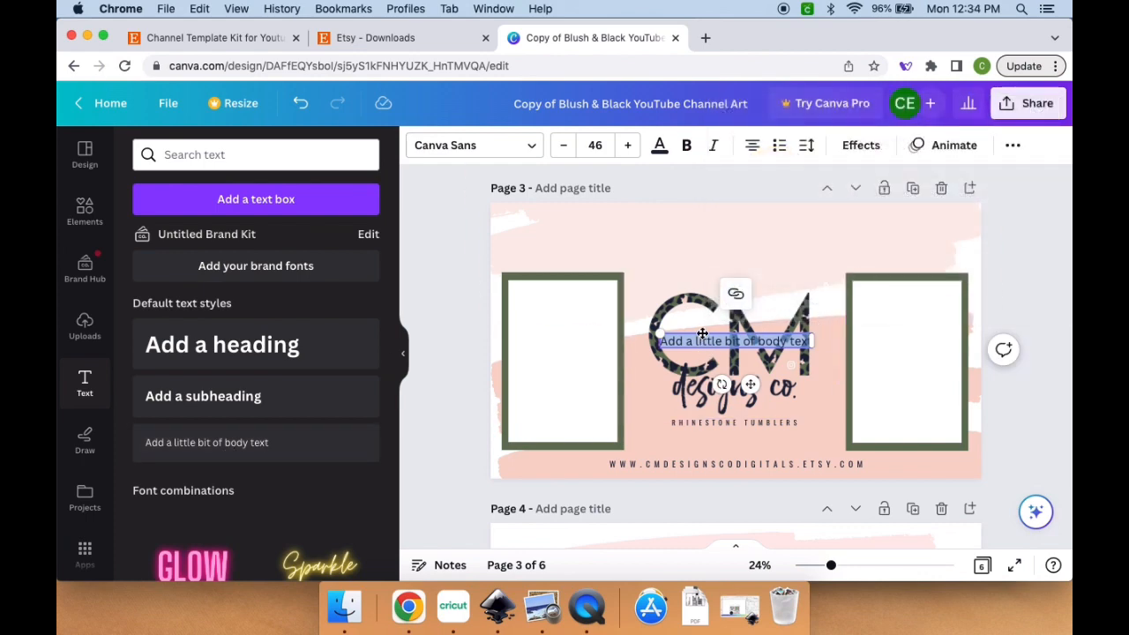
pyautogui.moveTo(730, 341); pyautogui.dragTo(938, 293)
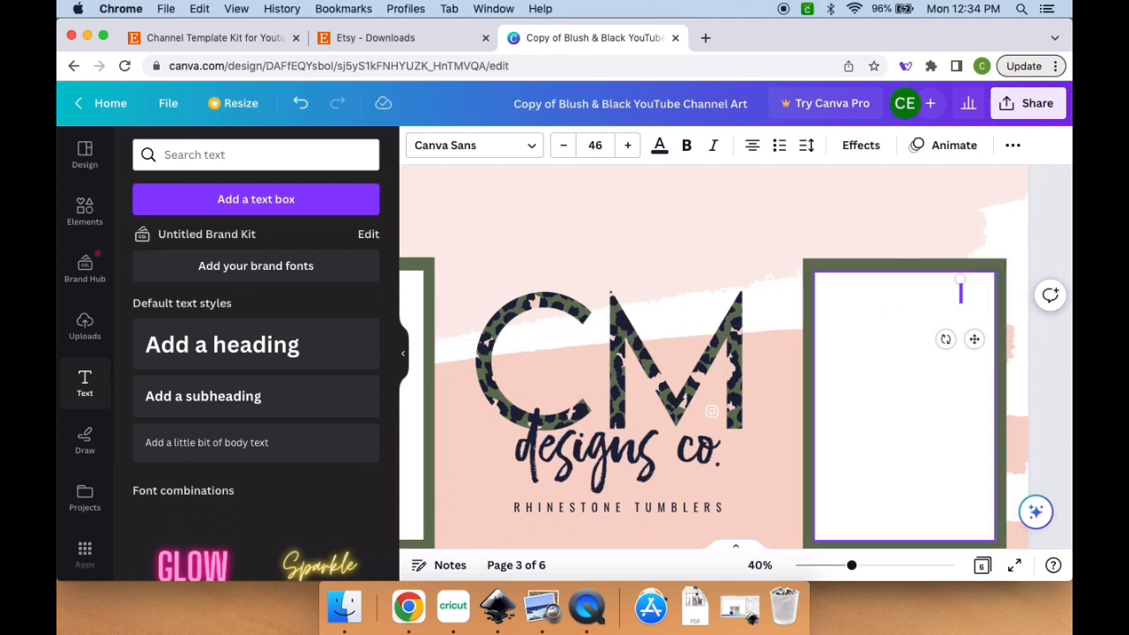
# - Type the IN THIS VIDEO heading in Oswald and sit it at the top of the frame
pyautogui.write('IN THIS VIDEO:')
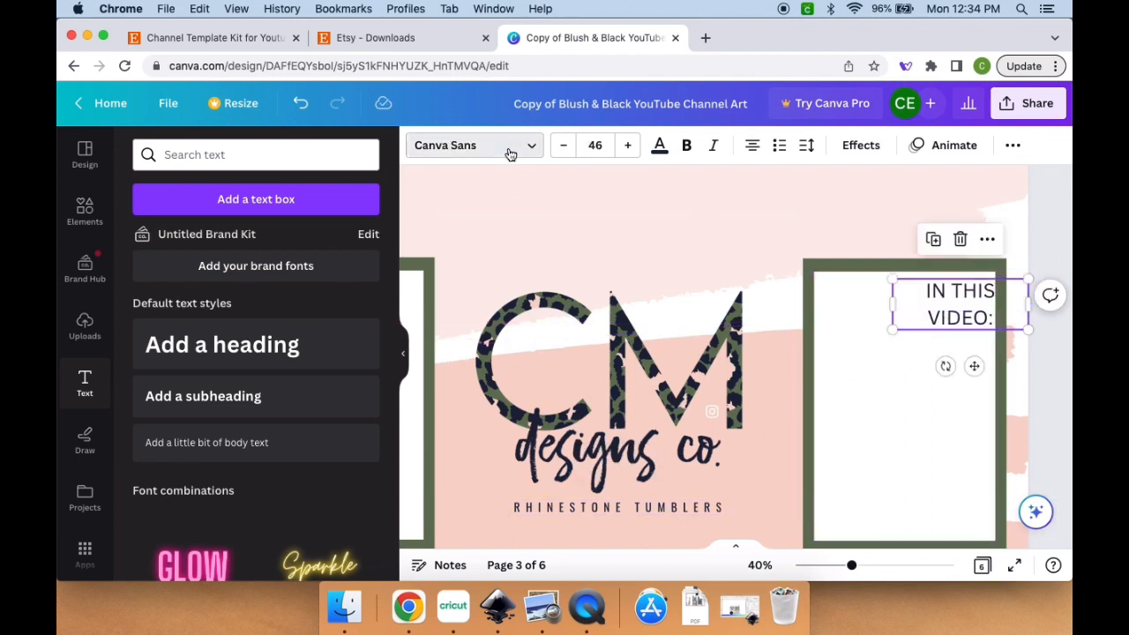
pyautogui.write('OSWA')
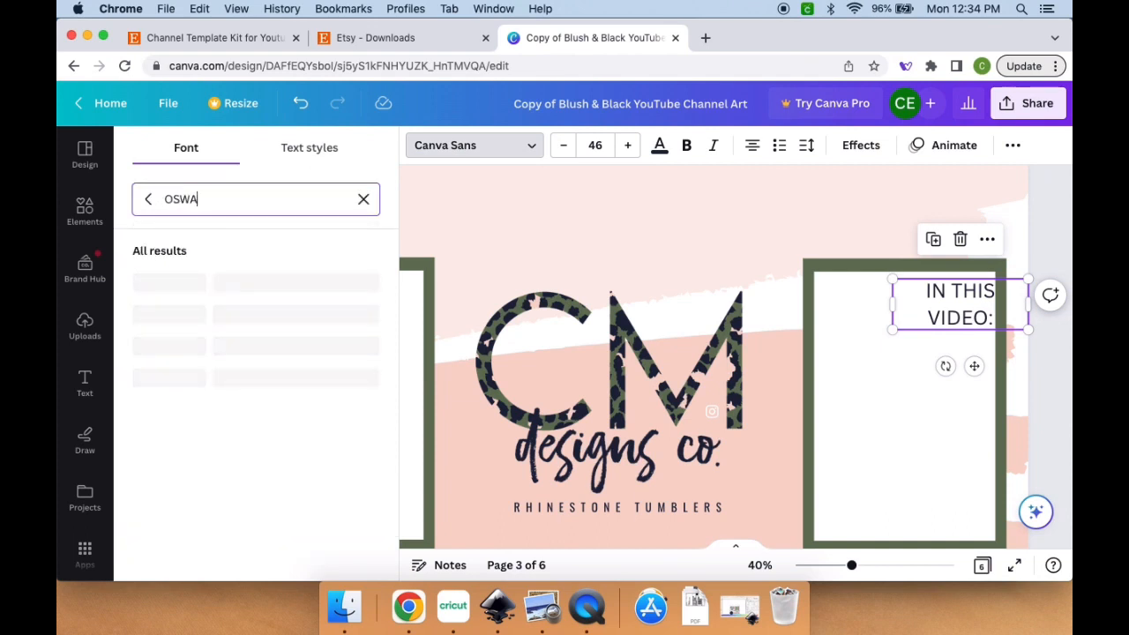
pyautogui.click(148, 280)
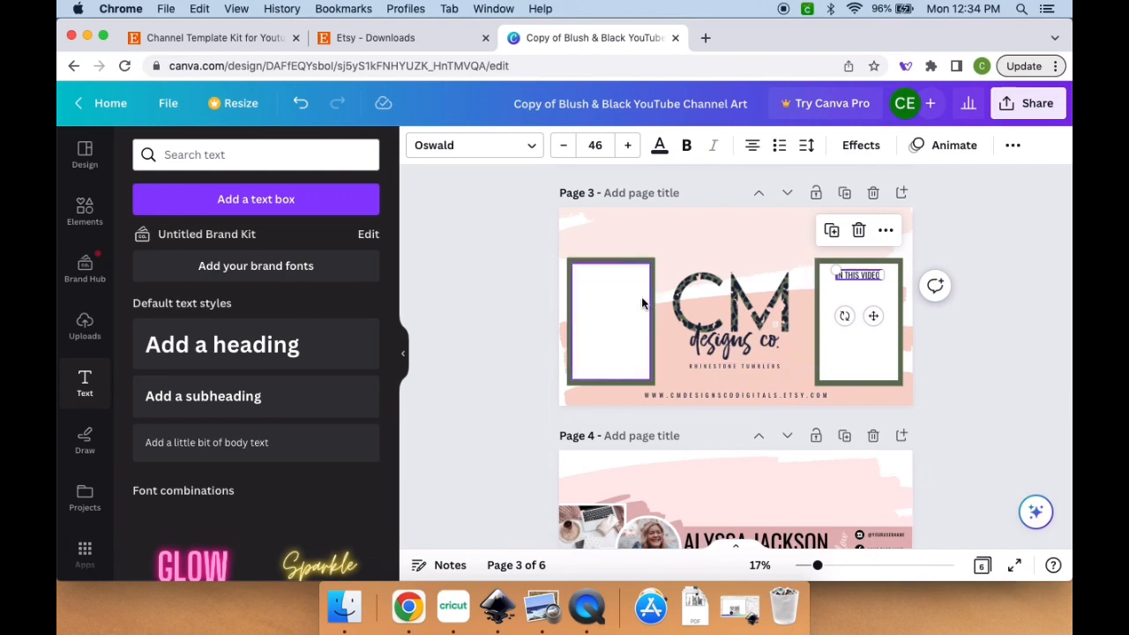
pyautogui.moveTo(644, 304); pyautogui.dragTo(1009, 399)
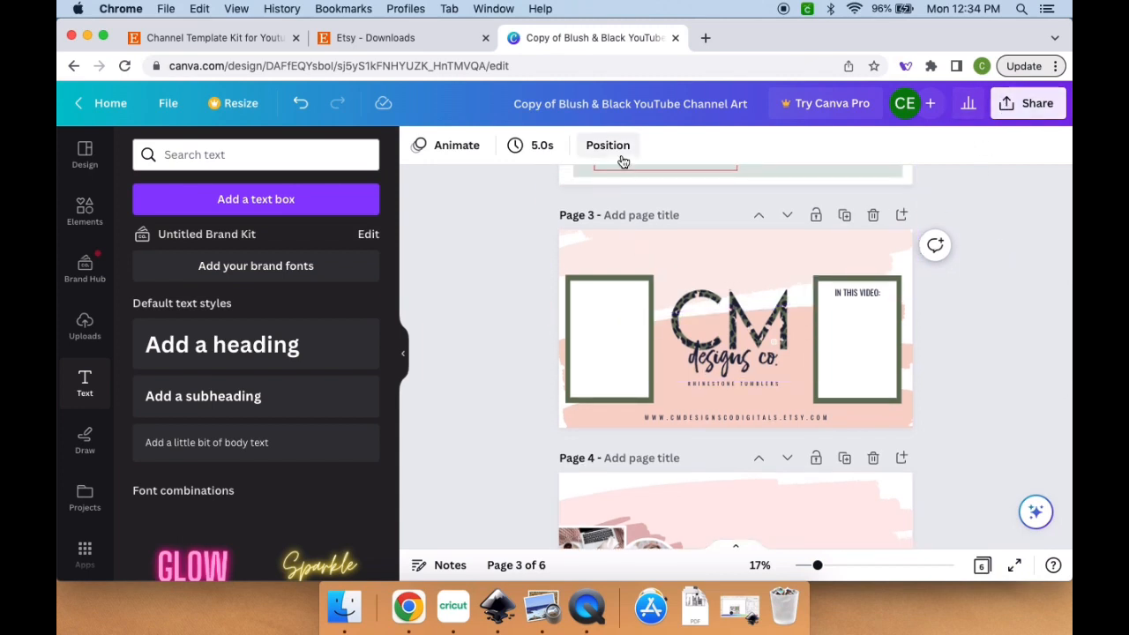
# - Apply the Sleek page animation to page 3 after trying another style
pyautogui.click(455, 144)
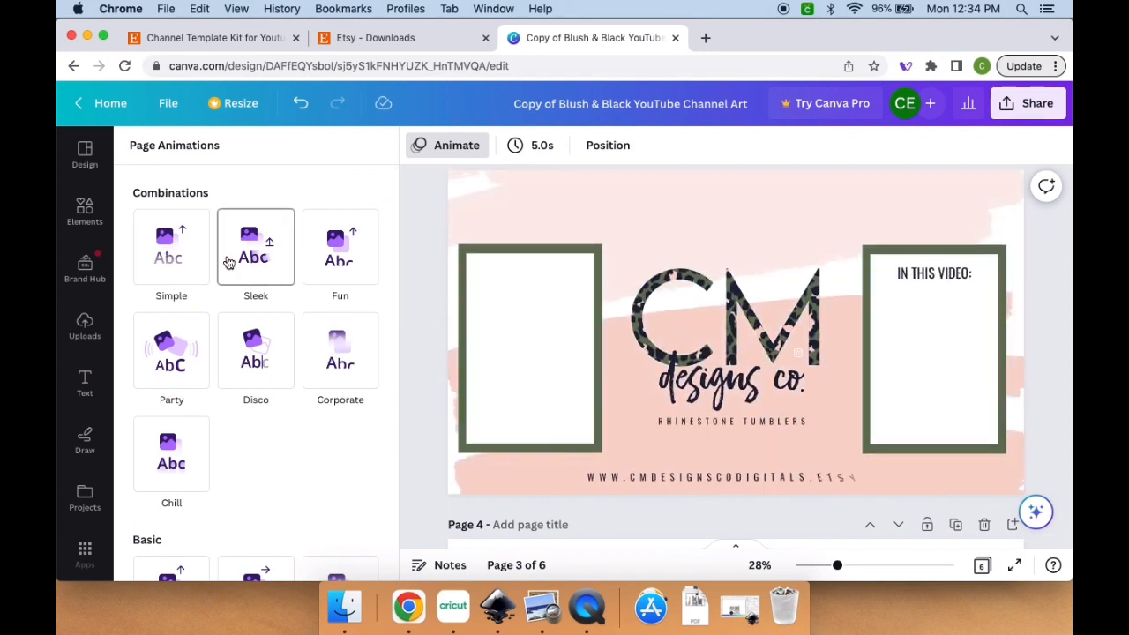
pyautogui.scroll(-3)
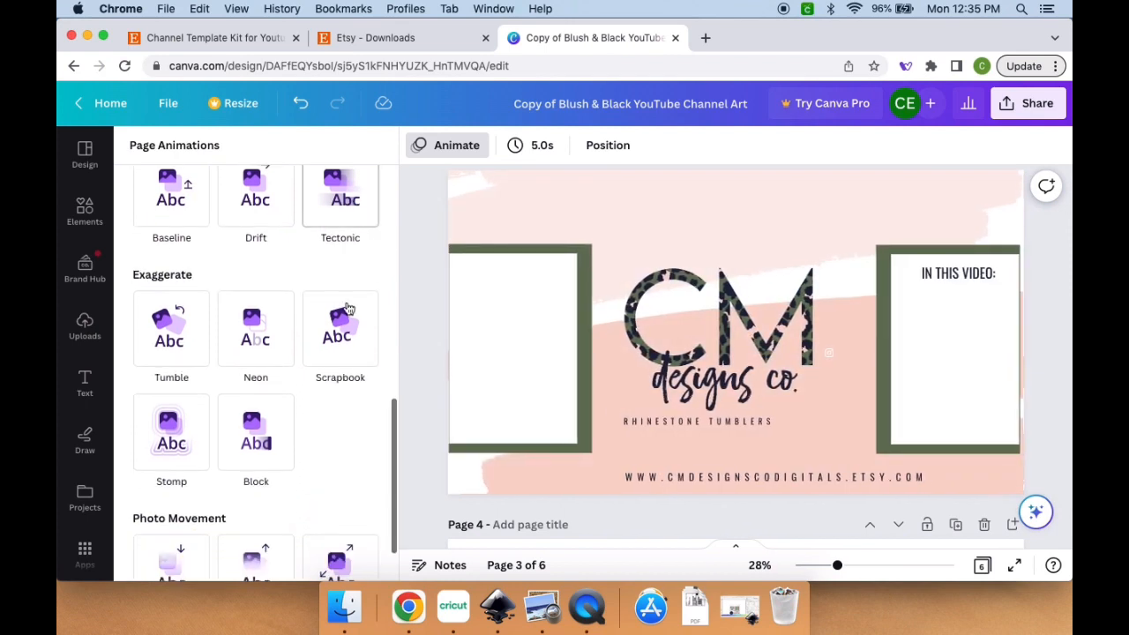
pyautogui.click(338, 328)
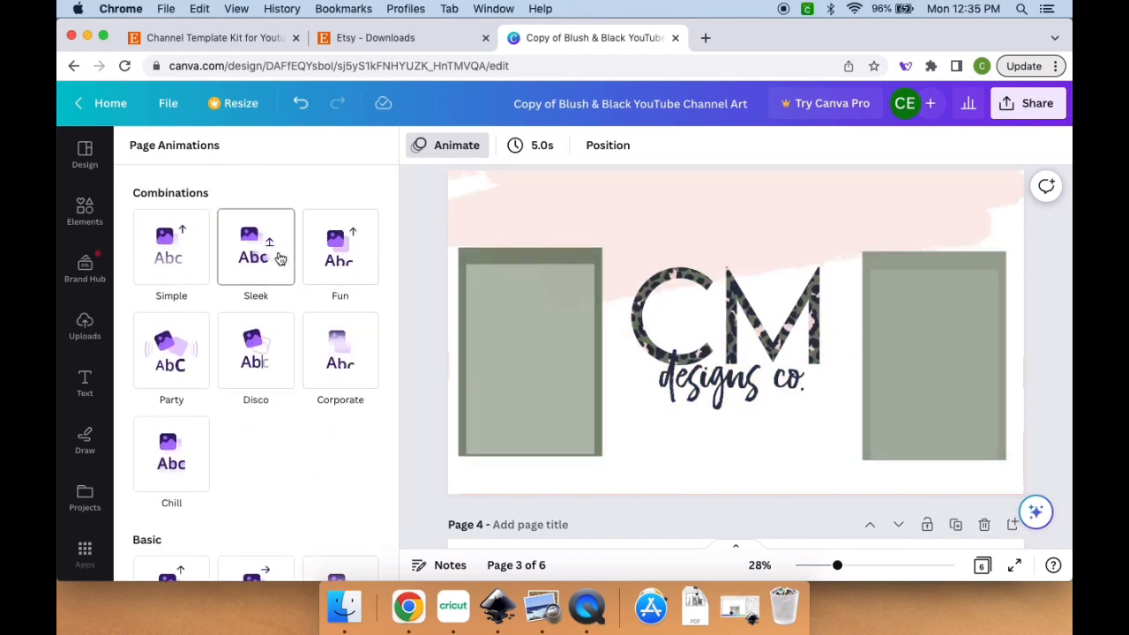
pyautogui.click(256, 247)
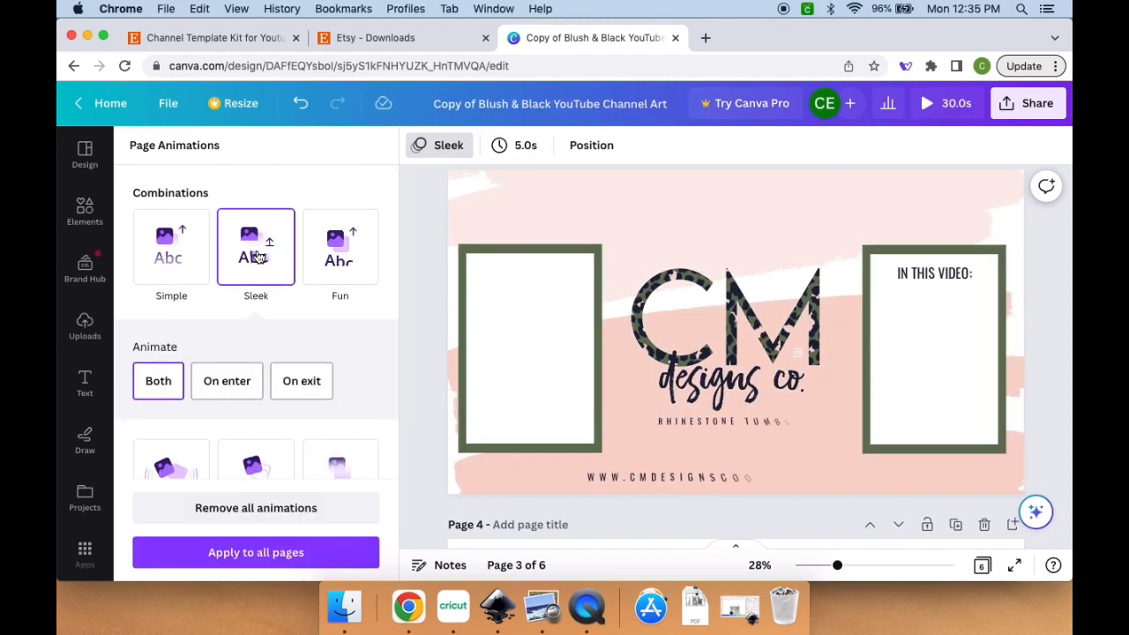
# - Raise the page duration from 5 to 20 seconds
pyautogui.click(526, 145)
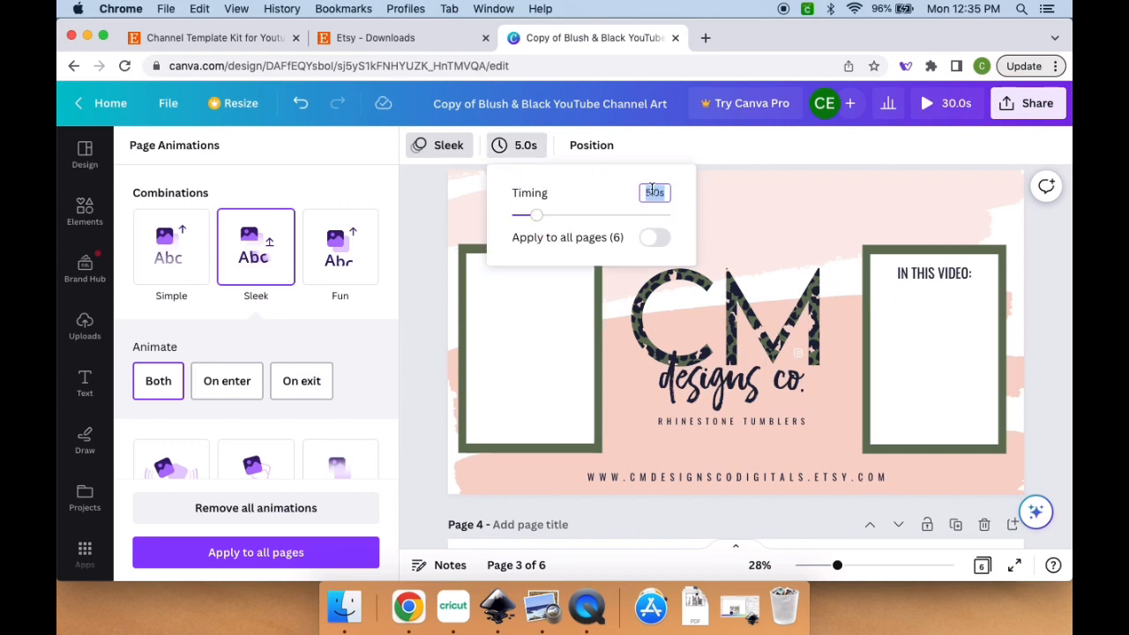
pyautogui.moveTo(533, 215); pyautogui.dragTo(600, 215)
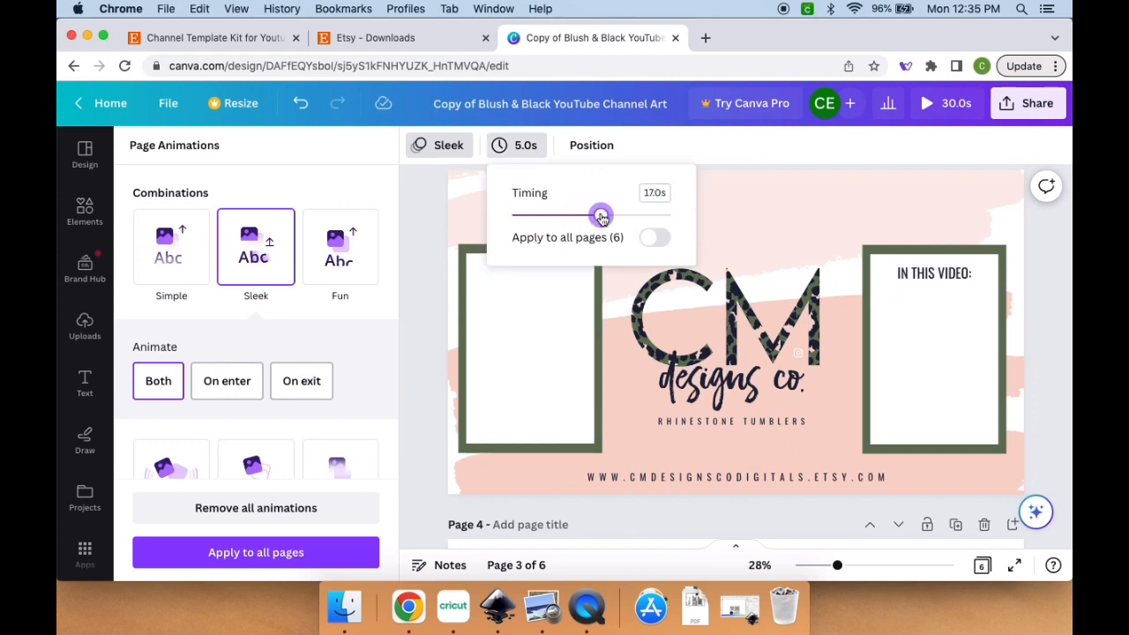
pyautogui.moveTo(600, 216); pyautogui.dragTo(618, 215)
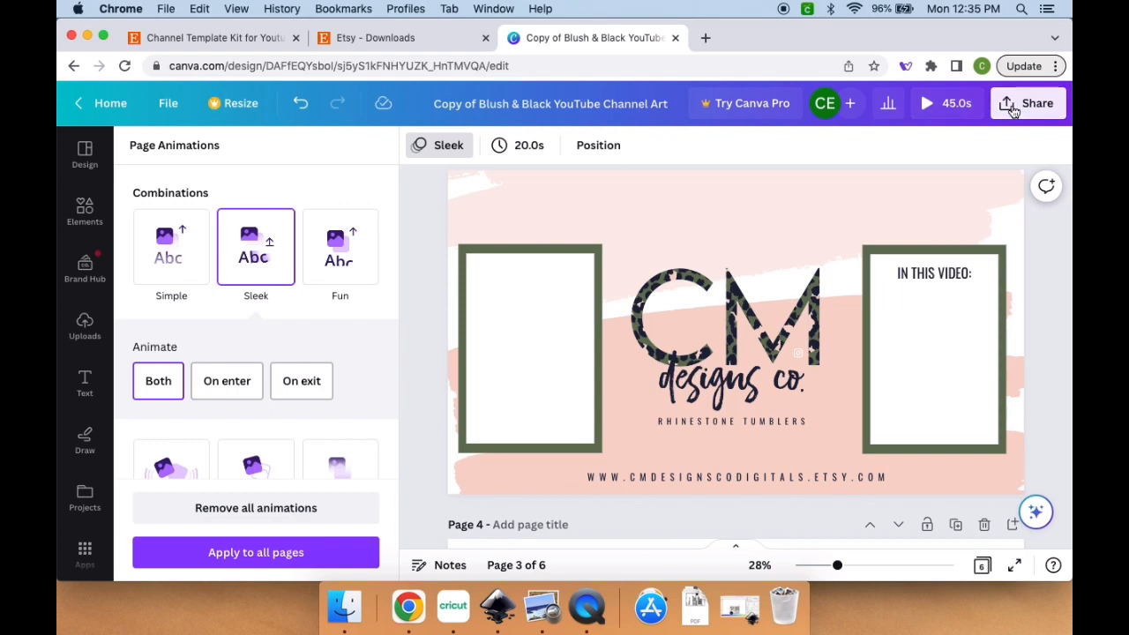
# - Download page 3 only as an MP4 video via Share > Download
pyautogui.click(1027, 102)
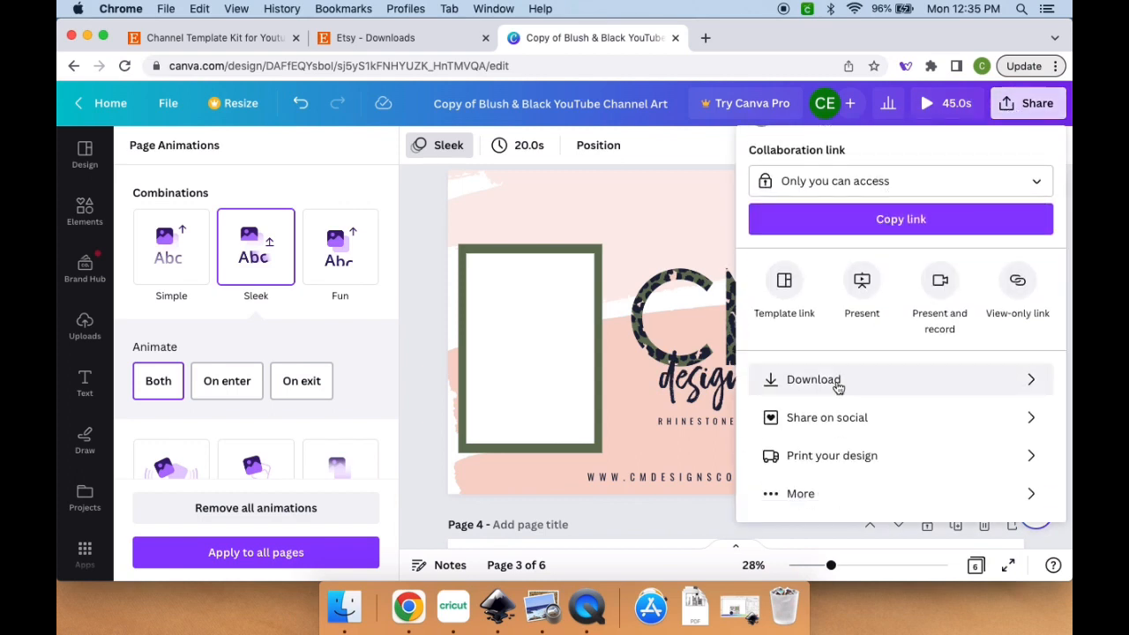
pyautogui.click(811, 379)
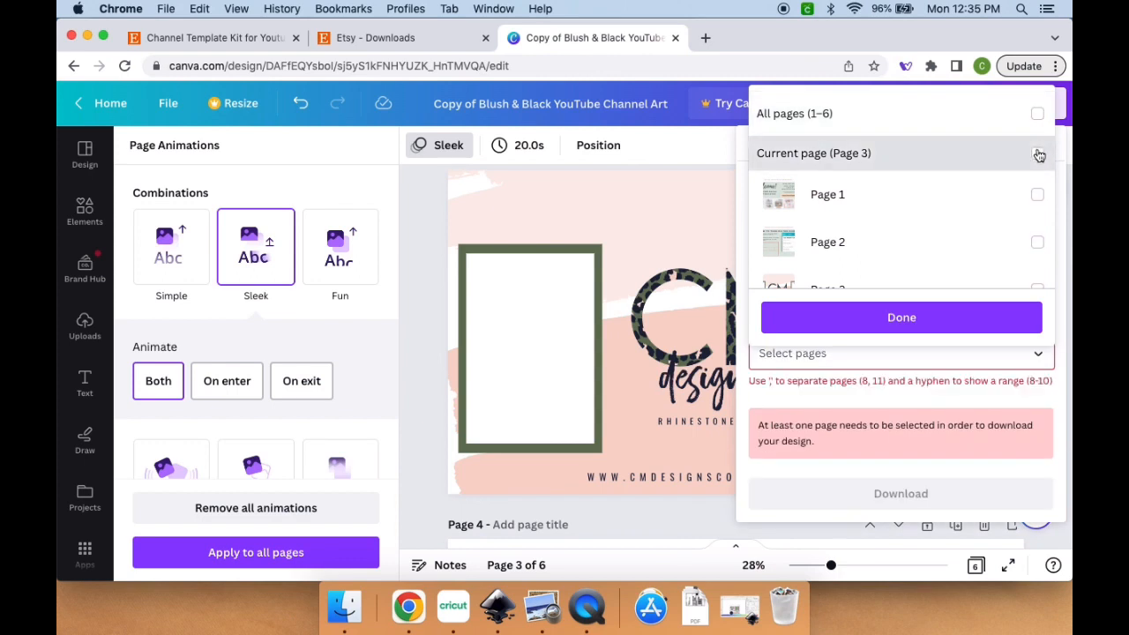
pyautogui.click(900, 317)
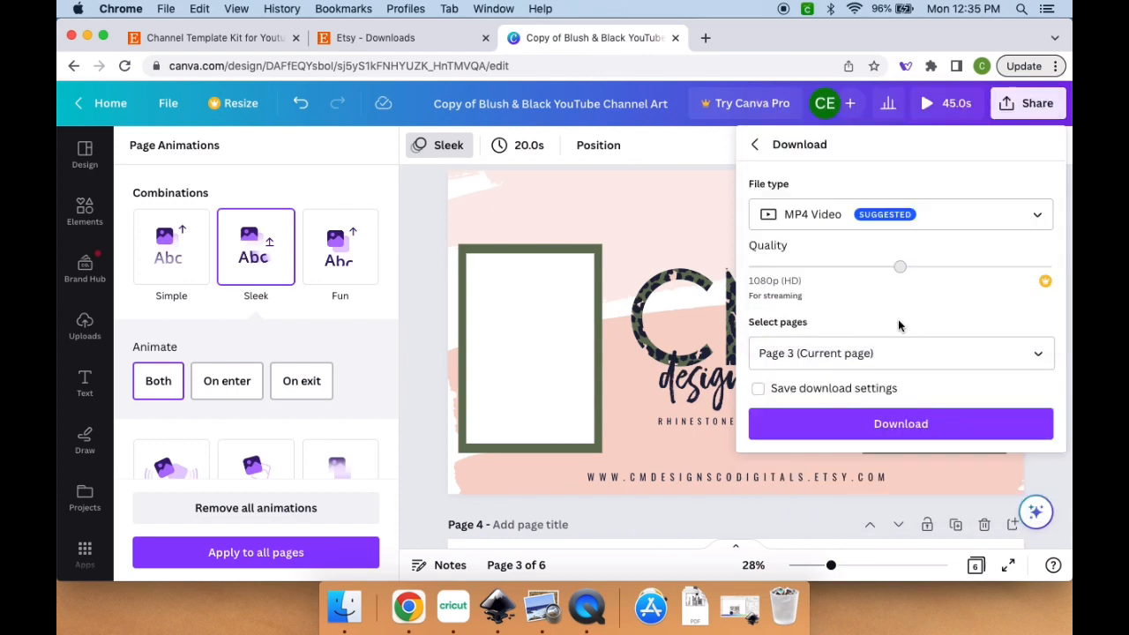
pyautogui.click(900, 424)
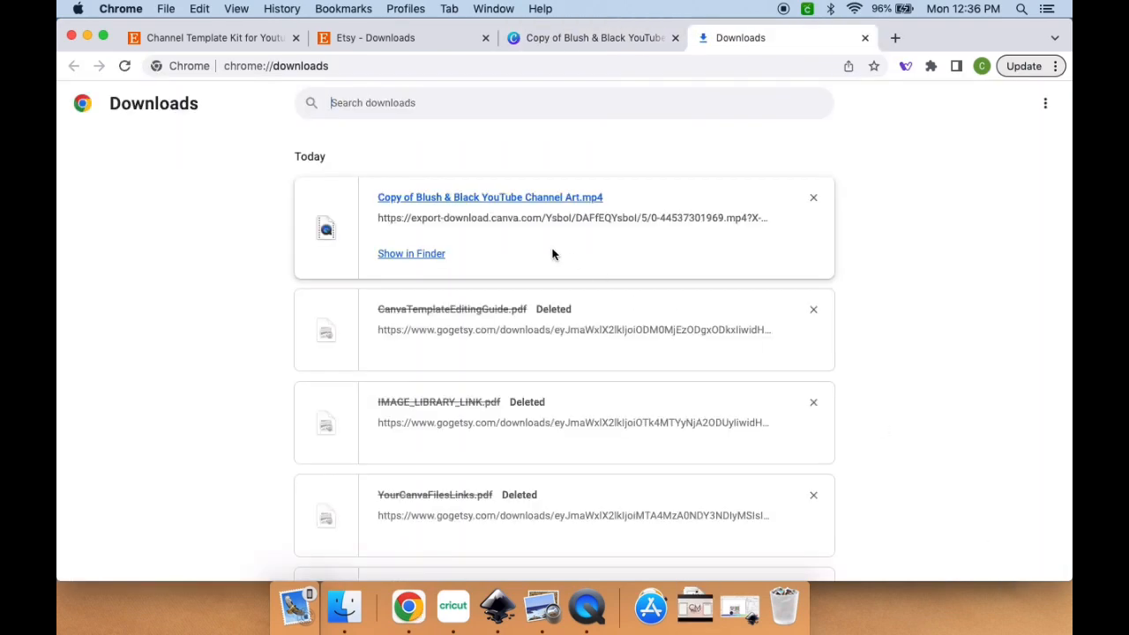
pyautogui.click(411, 254)
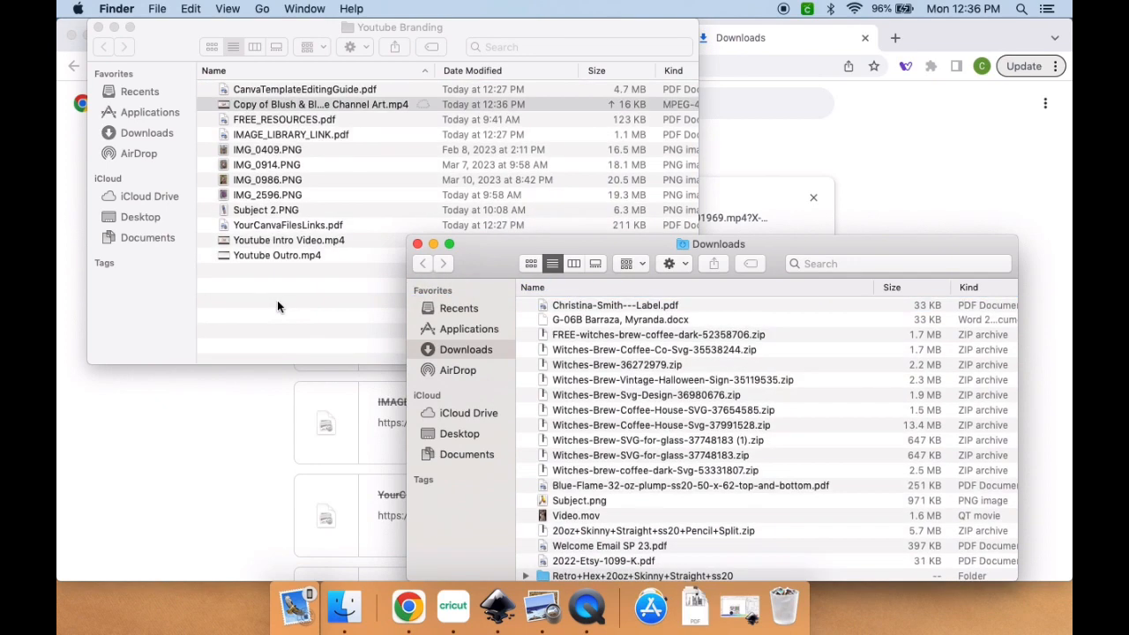
pyautogui.doubleClick(321, 104)
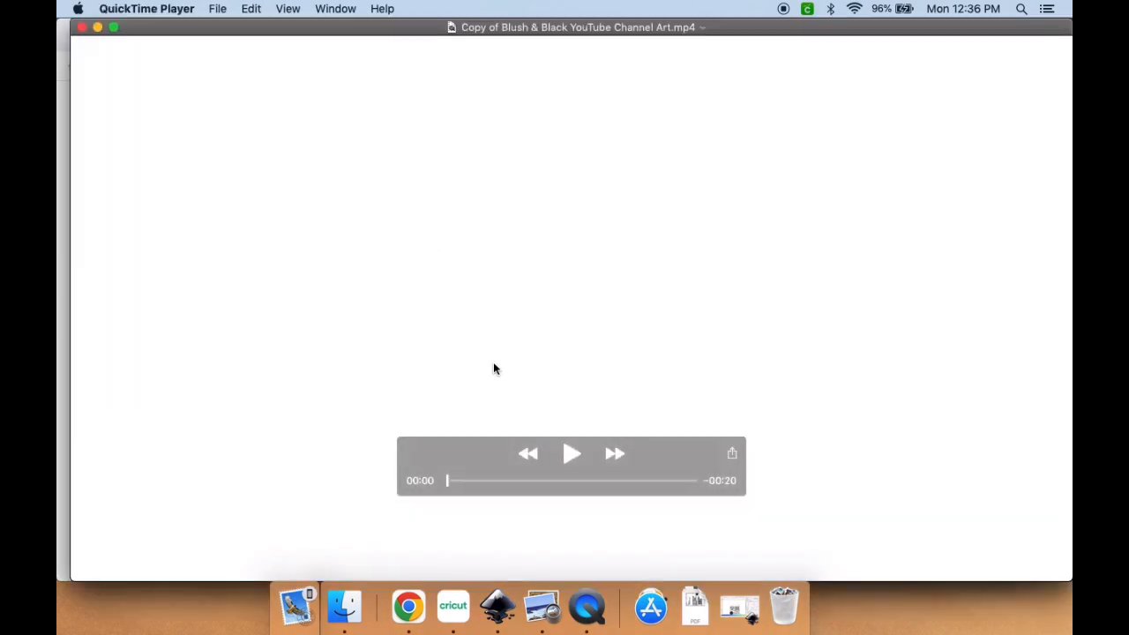
pyautogui.click(571, 451)
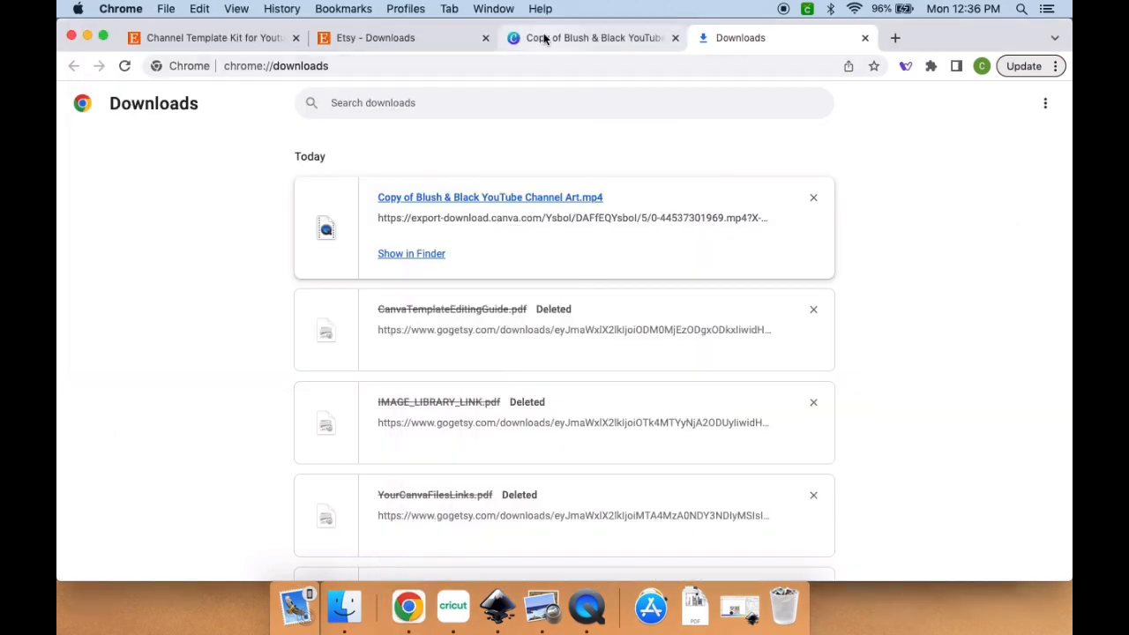
# - Fit the pink heart tumbler photo into the left frame and start the summary text
pyautogui.click(591, 37)
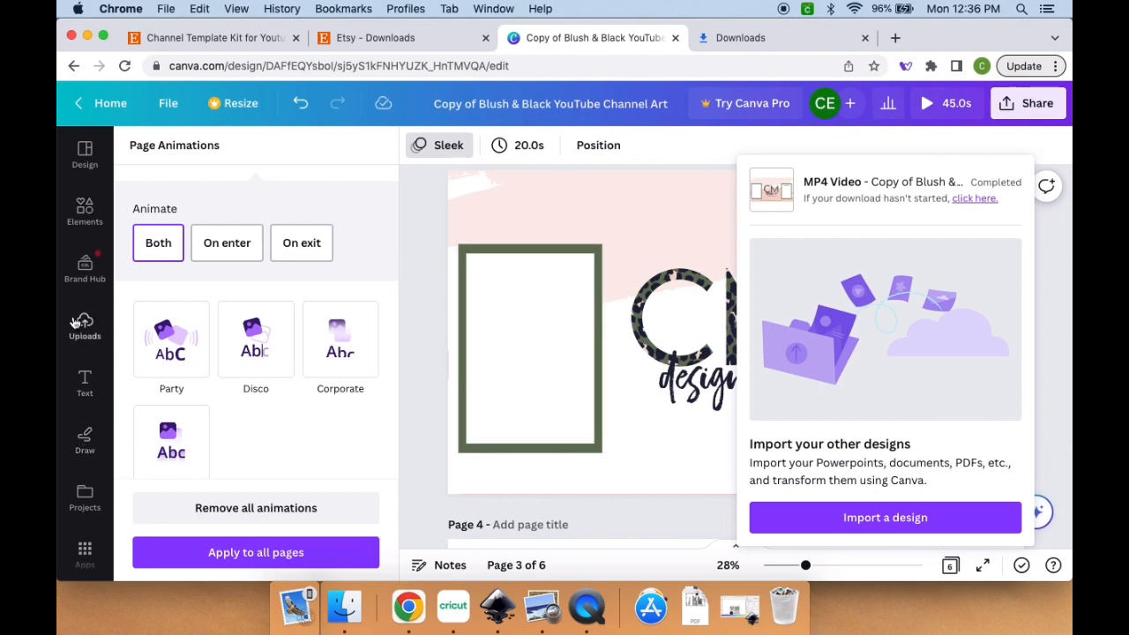
pyautogui.click(85, 324)
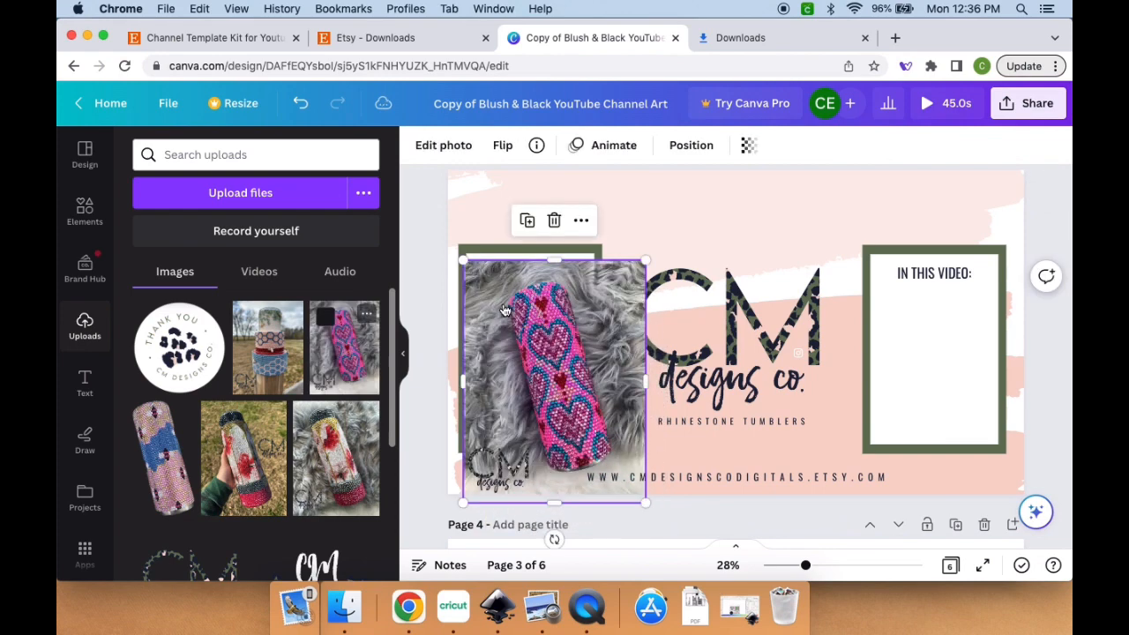
pyautogui.moveTo(649, 503); pyautogui.dragTo(598, 439)
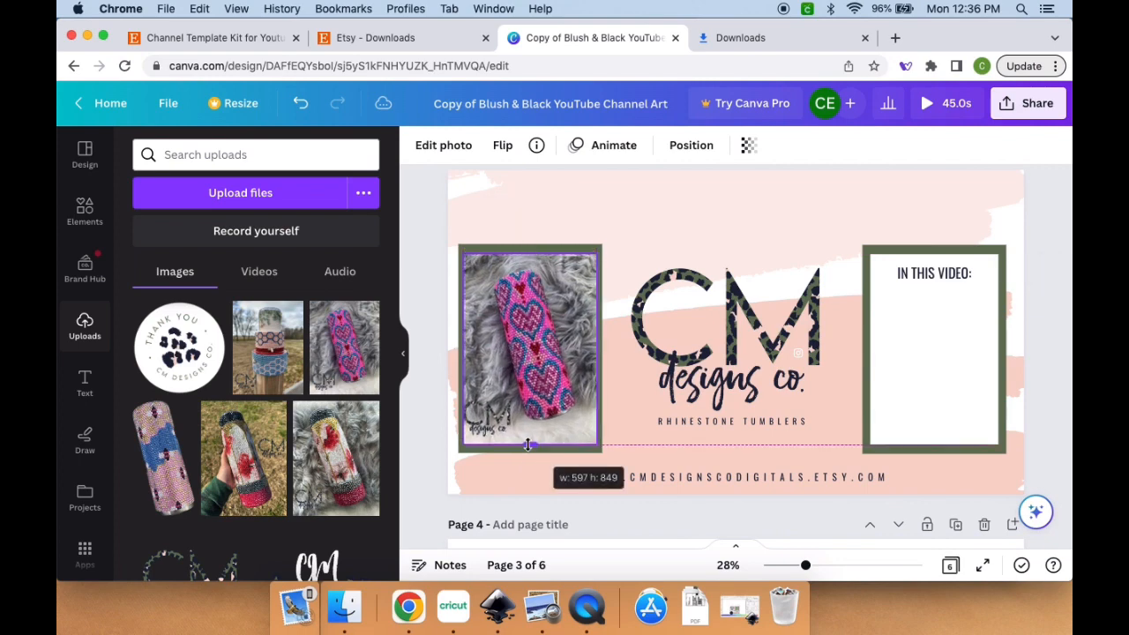
pyautogui.click(529, 349)
pyautogui.write('LEARN HOW TO FOLLOW A ')
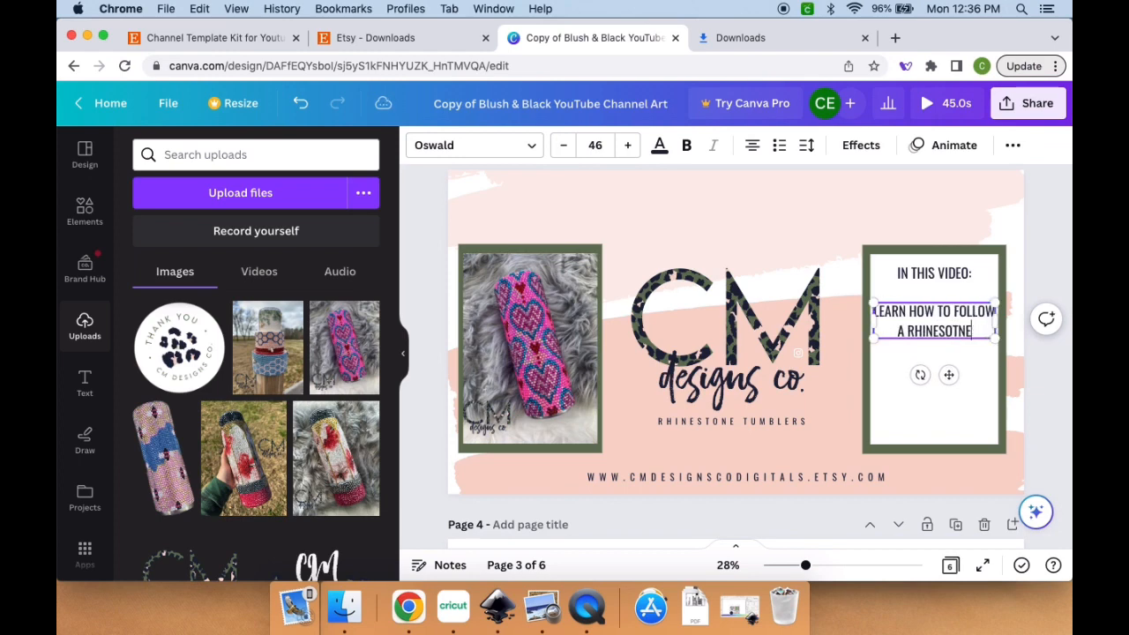
# - Complete the summary as 'LEARN HOW TO FOLLOW A RHINESTONE PATTERN' with a second line 'WHERE TO PURCHASE SUPPLIES'
pyautogui.write('RHINESTONE PATTERN')
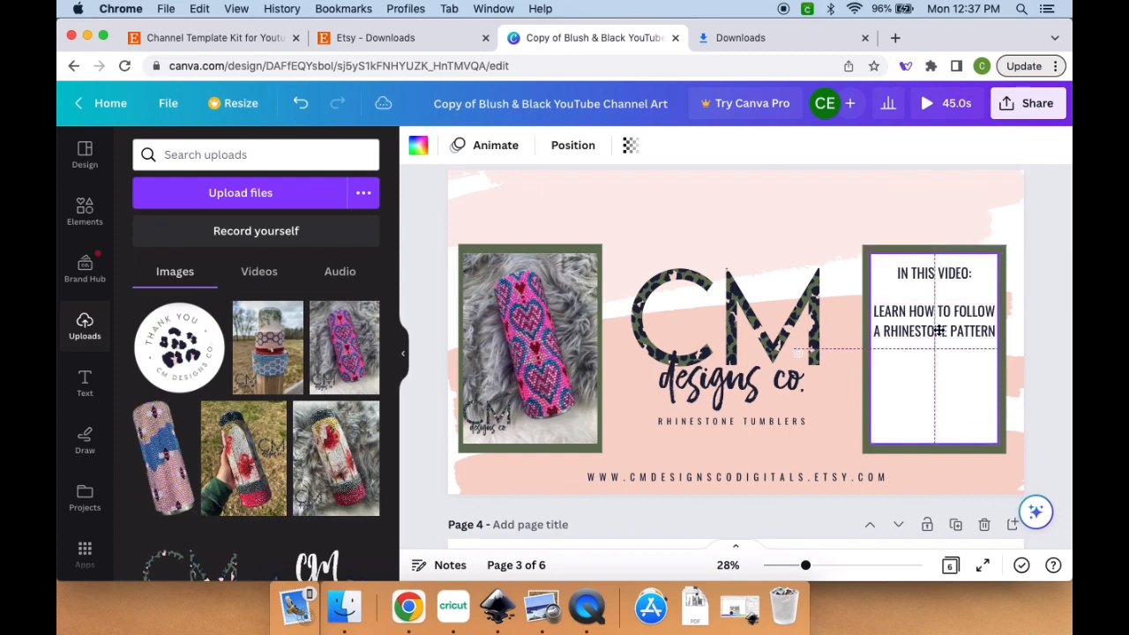
pyautogui.click(933, 321)
pyautogui.write('N')
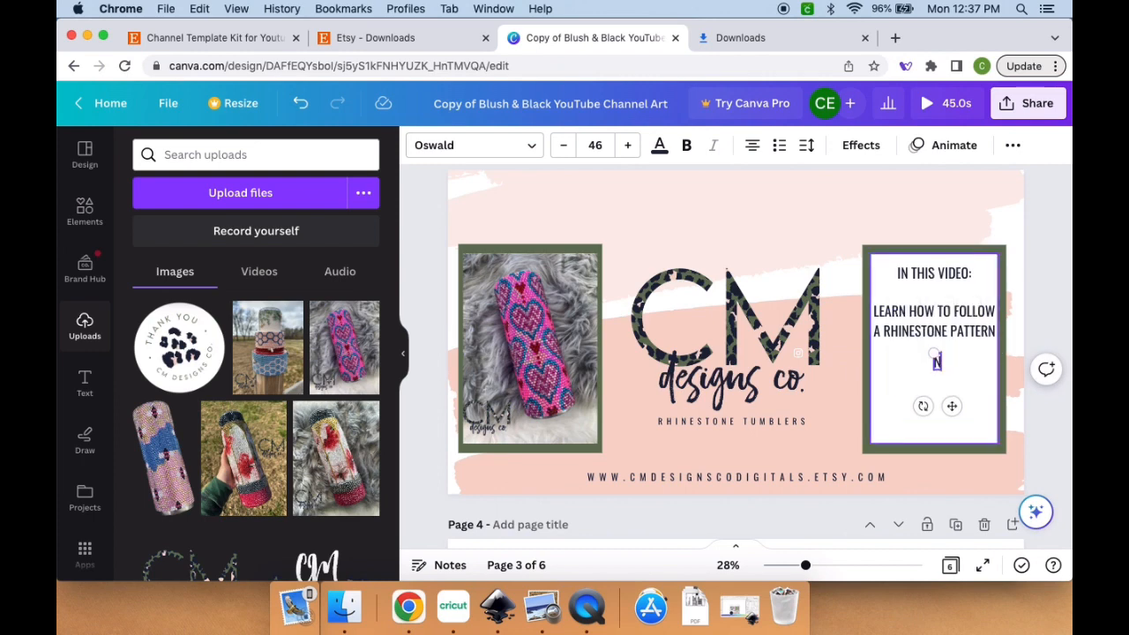
pyautogui.write('WHERE TO PURCHASE')
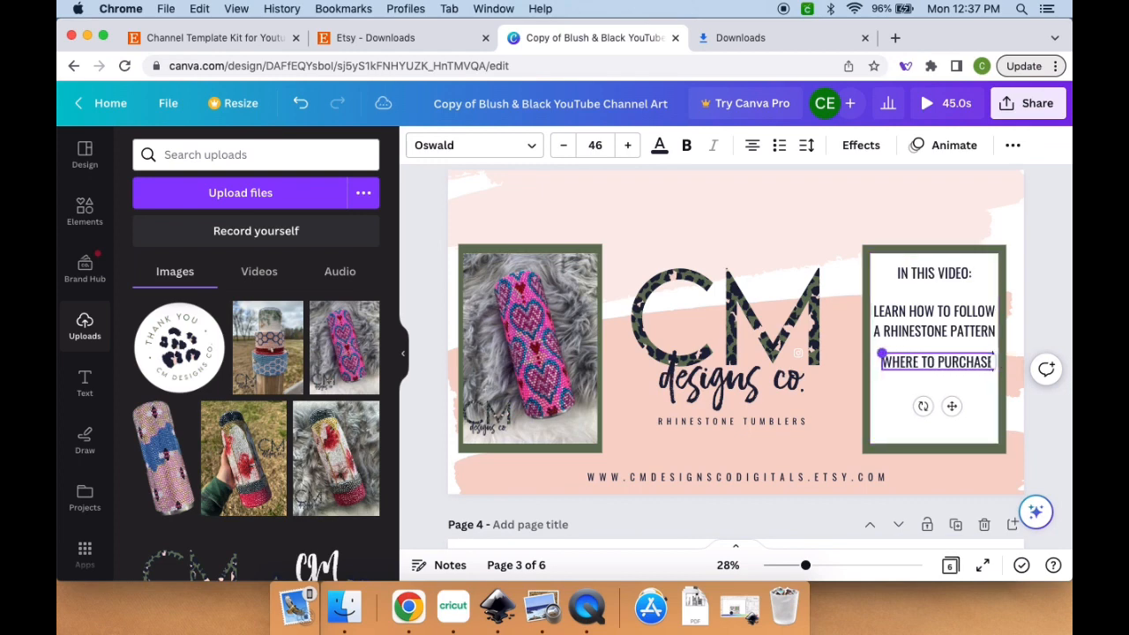
pyautogui.write('SUPPLIES')
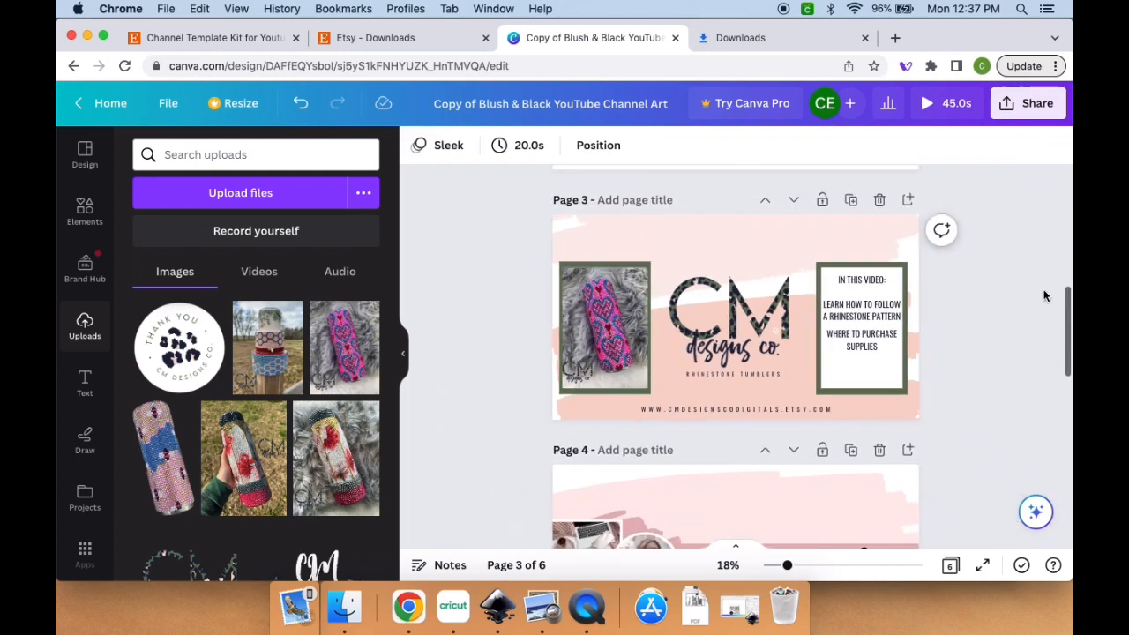
# - Download the updated design via Share as an MP4 Video at 1080p
pyautogui.click(1027, 102)
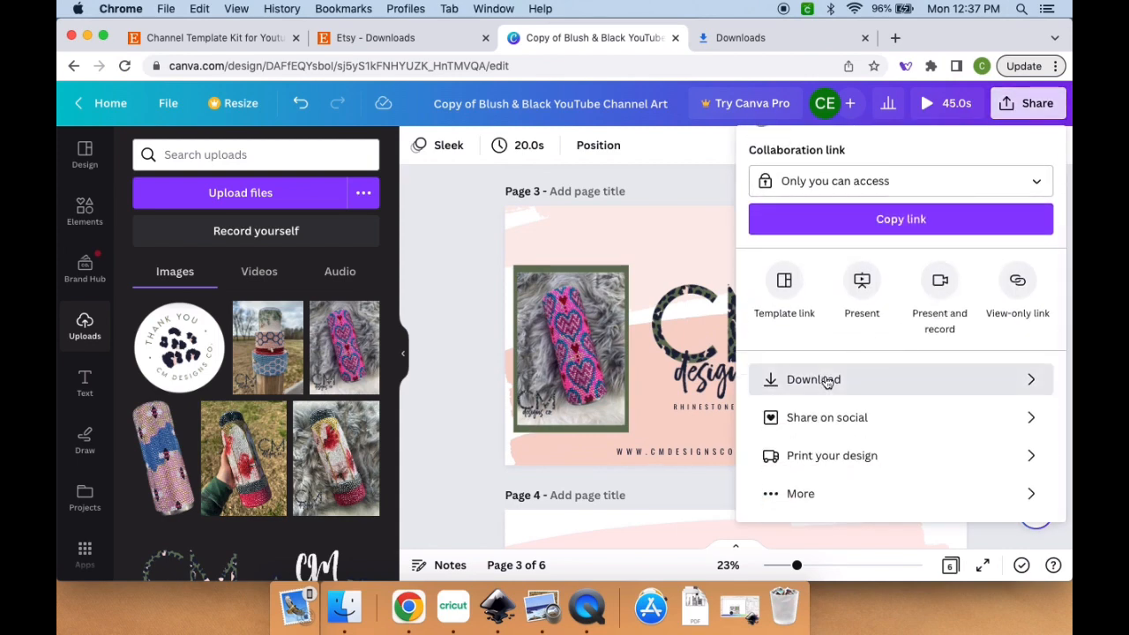
pyautogui.click(811, 380)
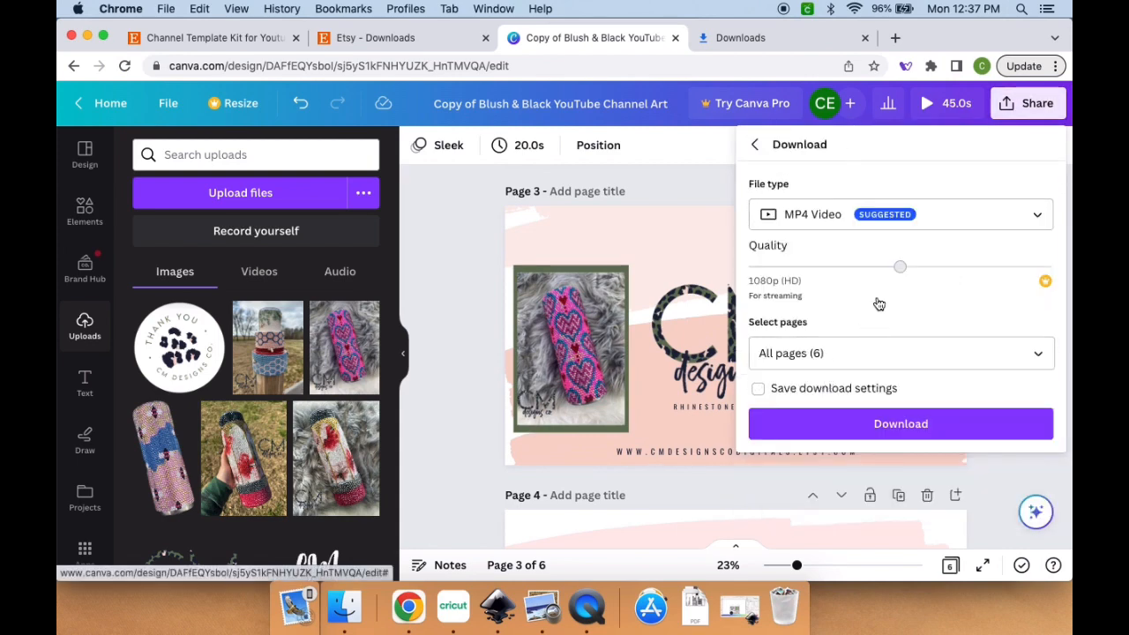
pyautogui.click(900, 353)
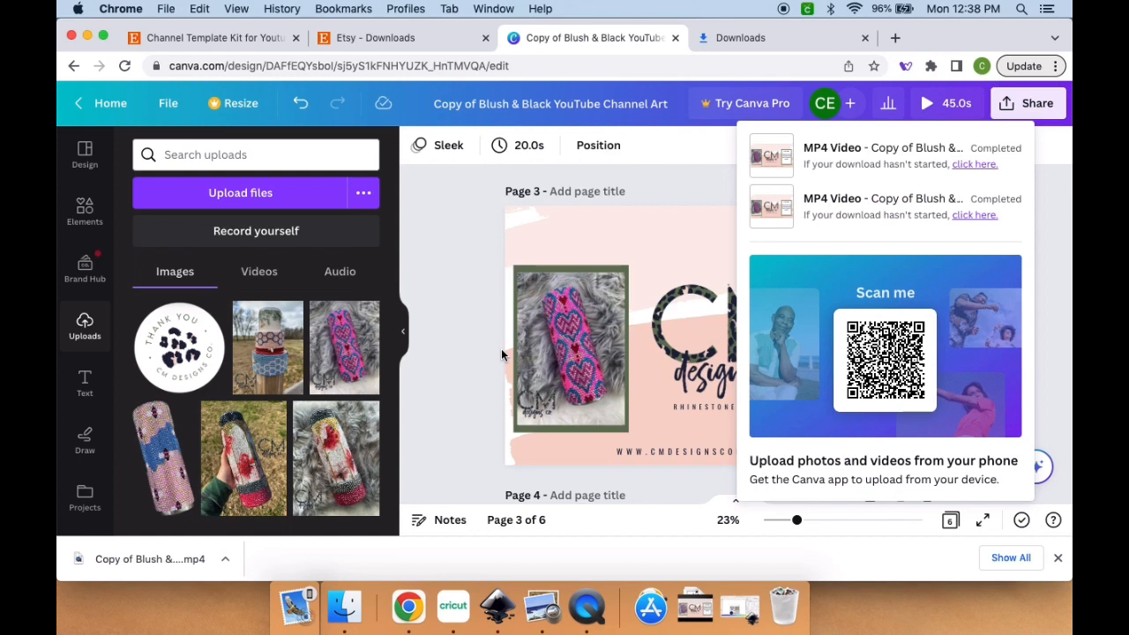
pyautogui.moveTo(344, 607)
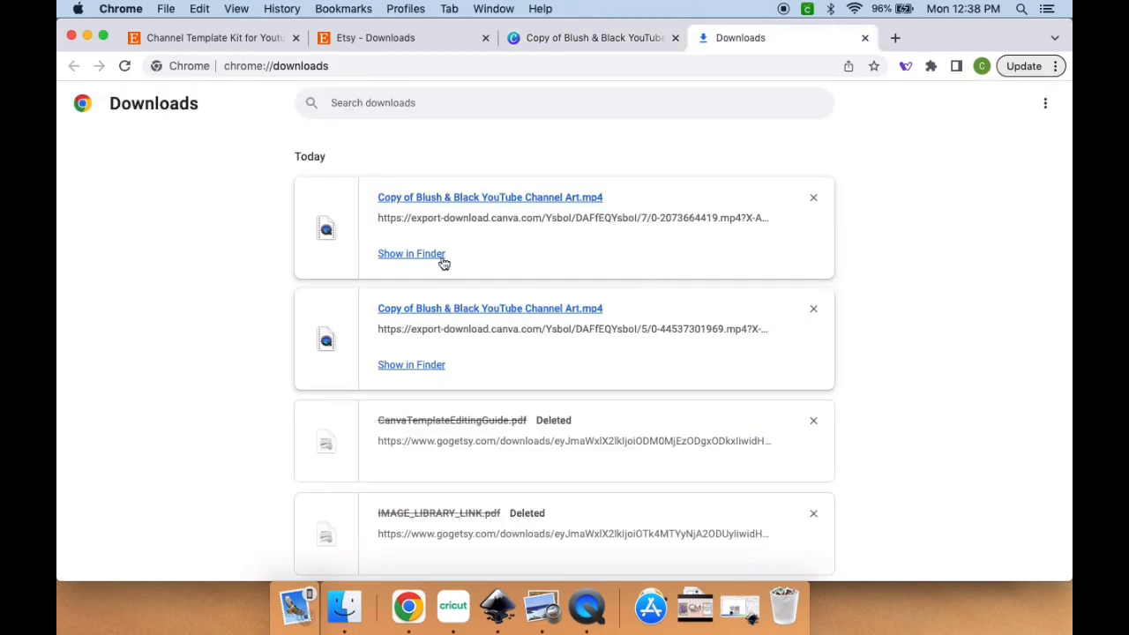
# - Reveal the new MP4 in Finder, open it in QuickTime Player and start playback
pyautogui.click(411, 254)
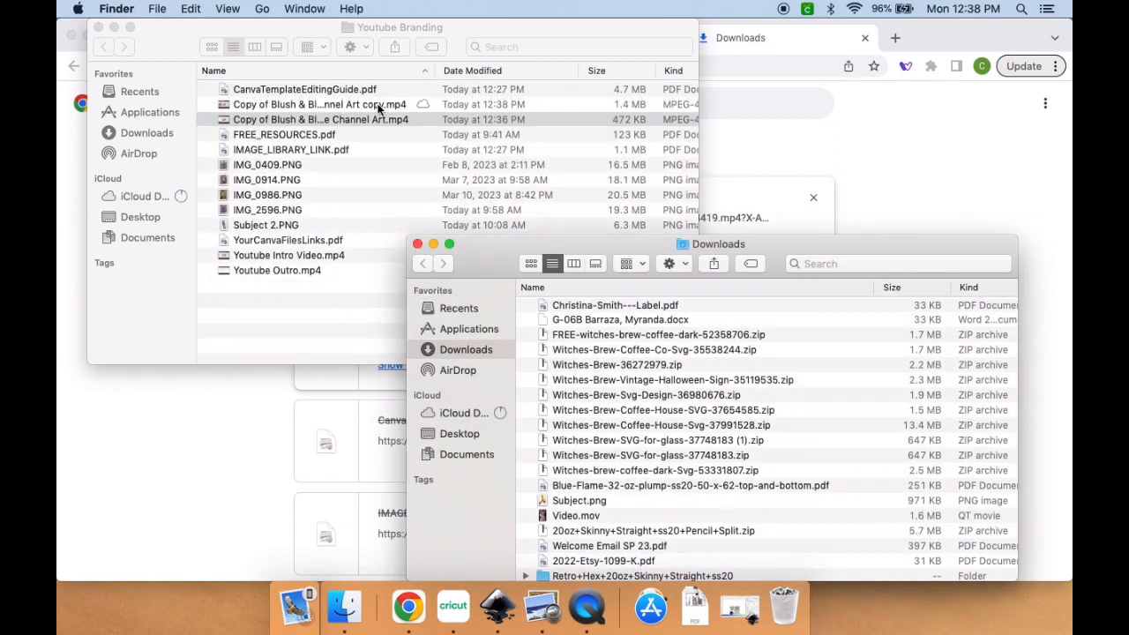
pyautogui.doubleClick(321, 104)
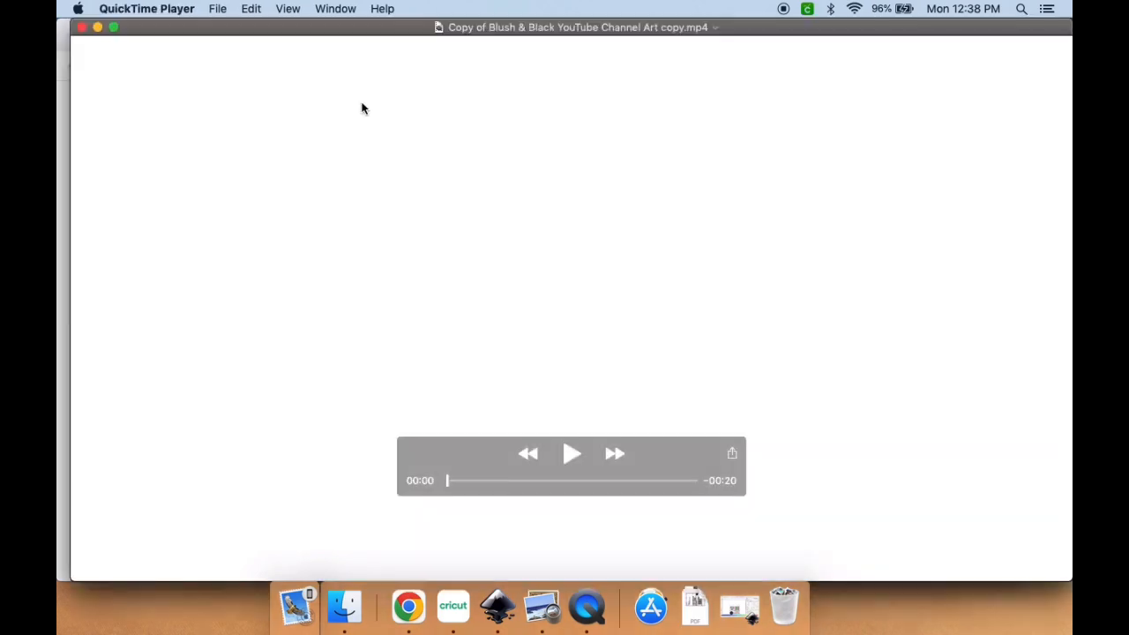
pyautogui.click(572, 453)
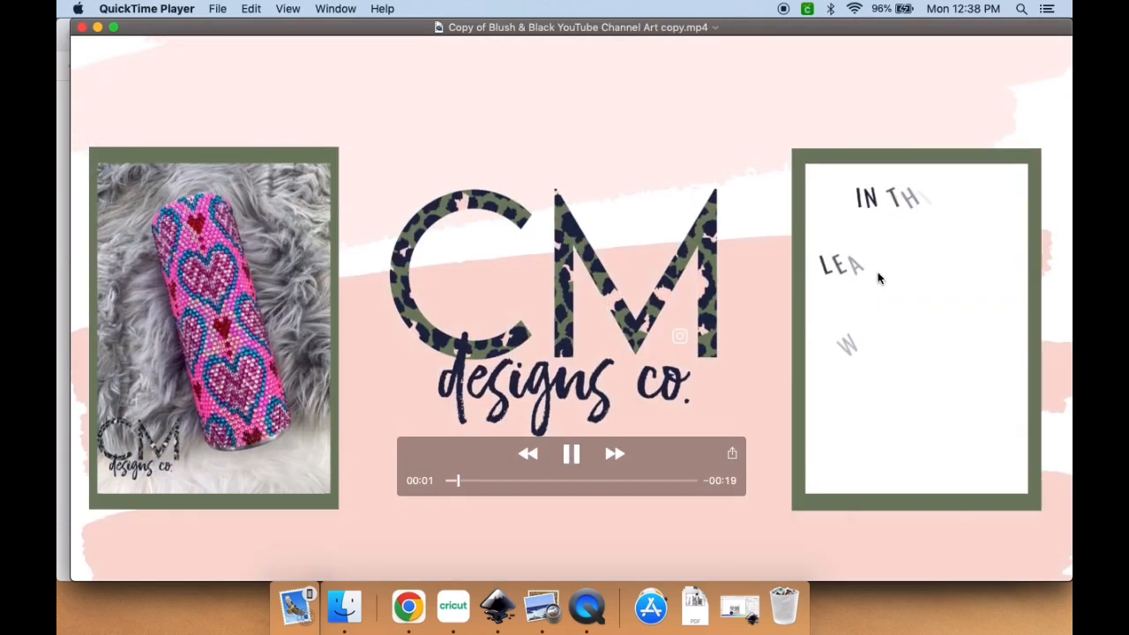